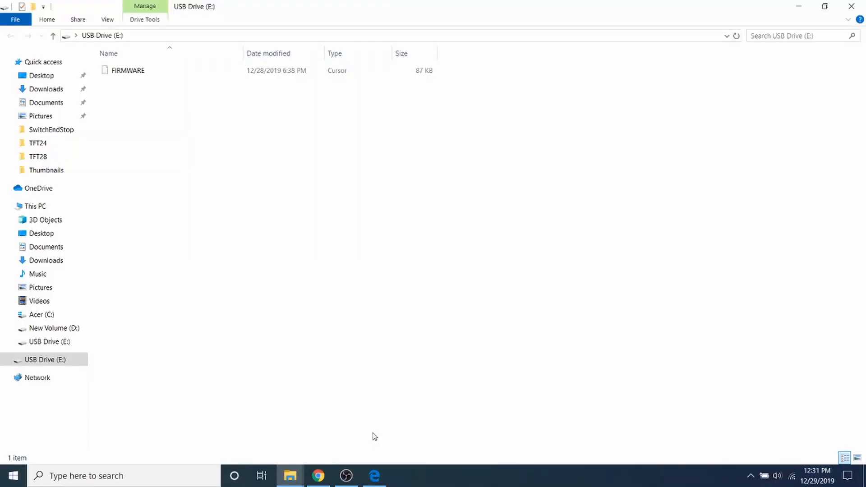
pyautogui.moveTo(148, 80)
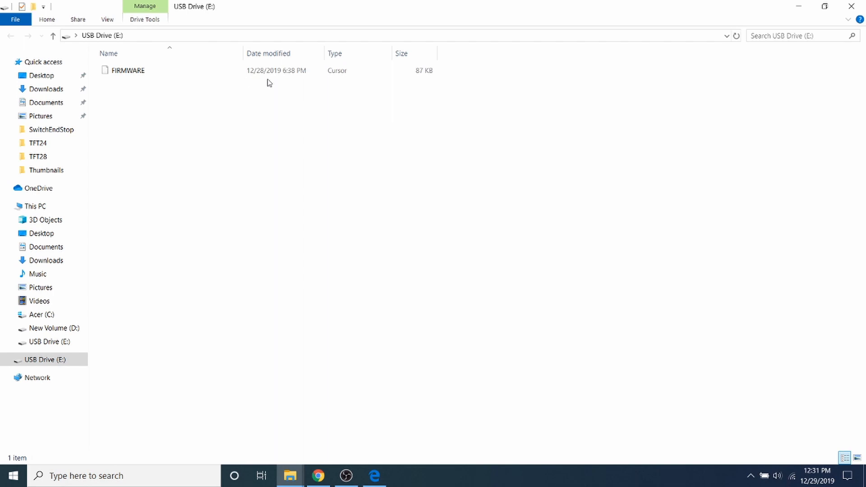
pyautogui.moveTo(262, 84)
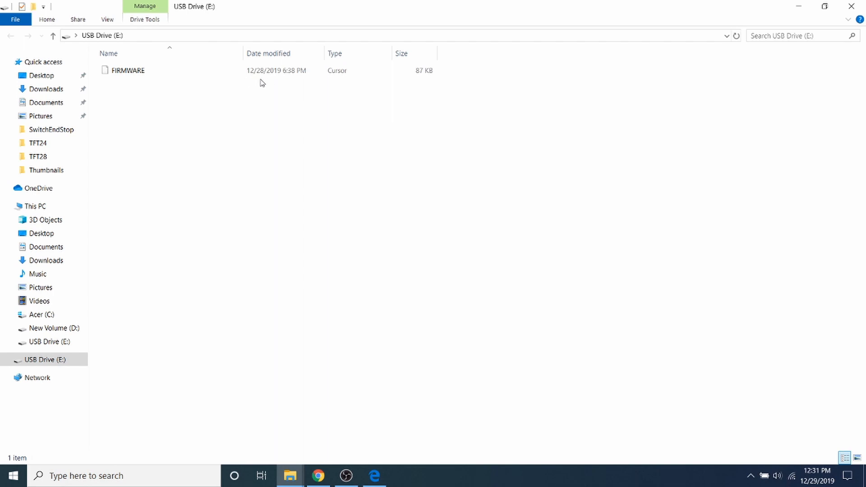
# Launch Visual Studio Code from Windows search 'vs' onto the Marlin-2.0.x project.
pyautogui.click(128, 70)
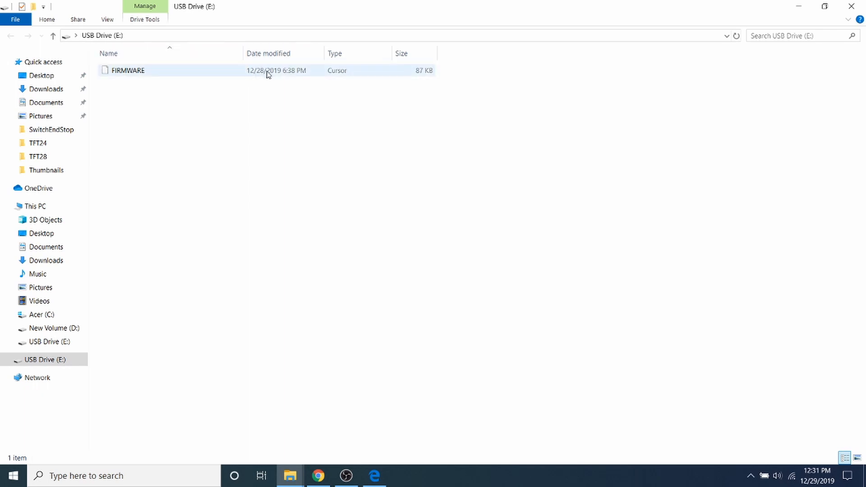
pyautogui.click(329, 440)
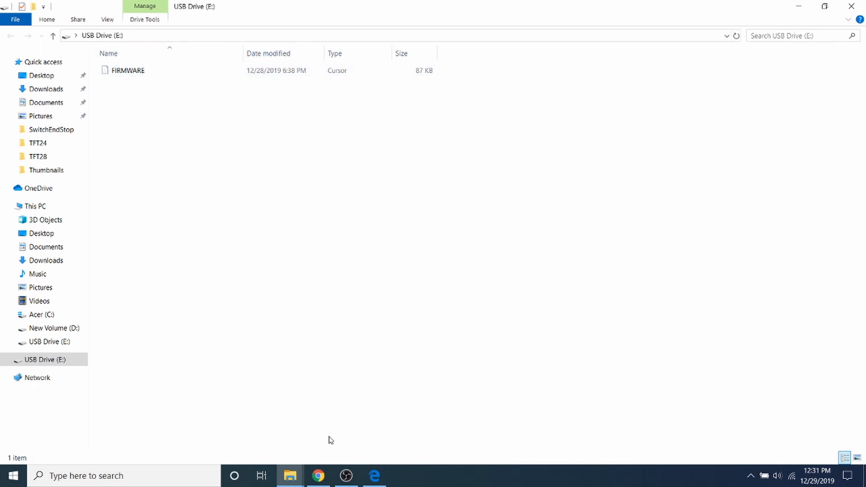
pyautogui.moveTo(338, 413)
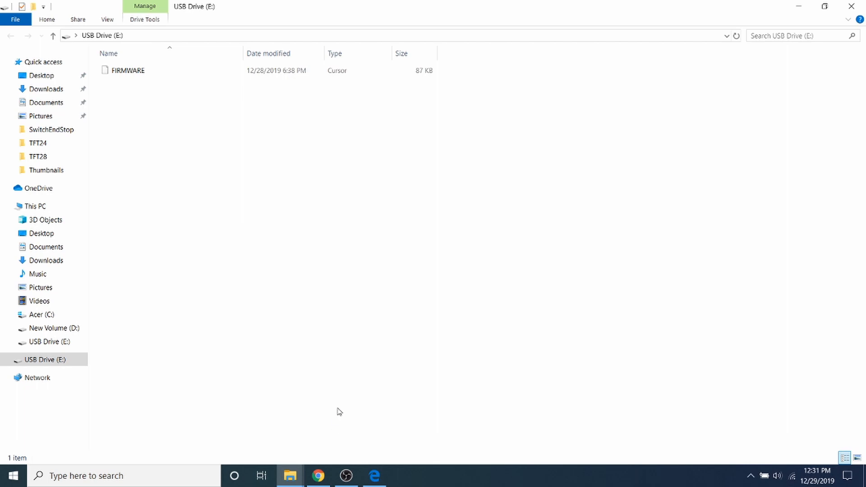
pyautogui.moveTo(350, 423)
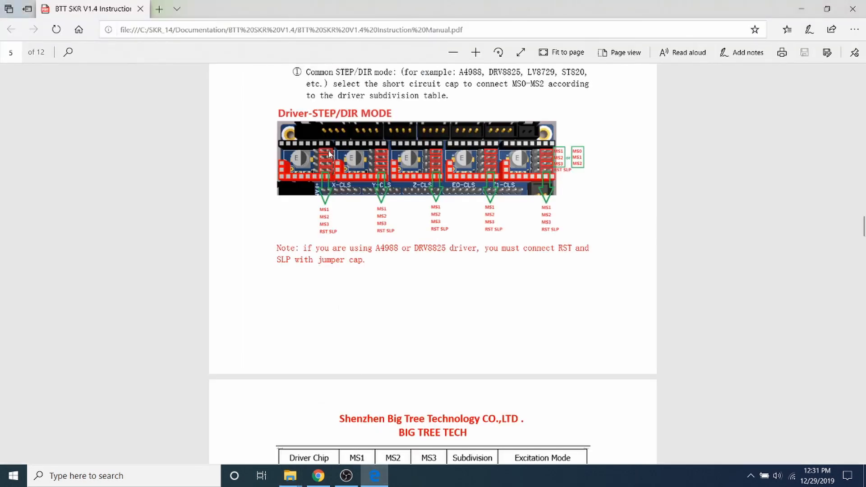
pyautogui.moveTo(317, 152)
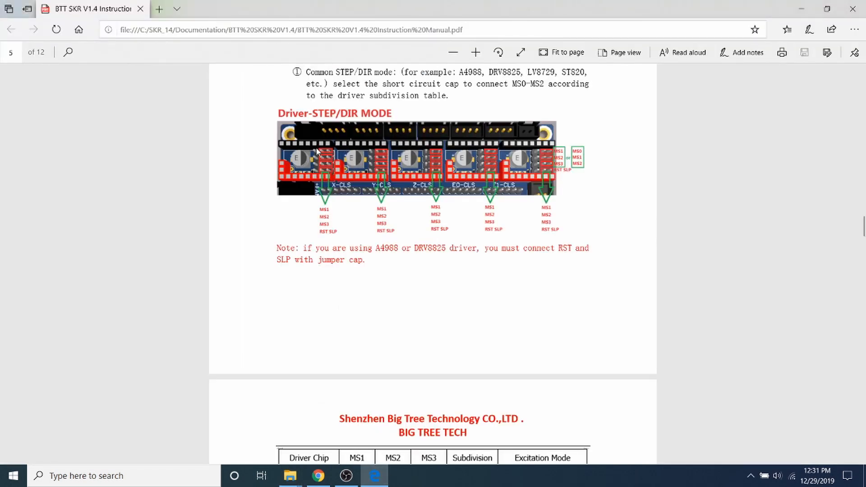
pyautogui.moveTo(325, 156)
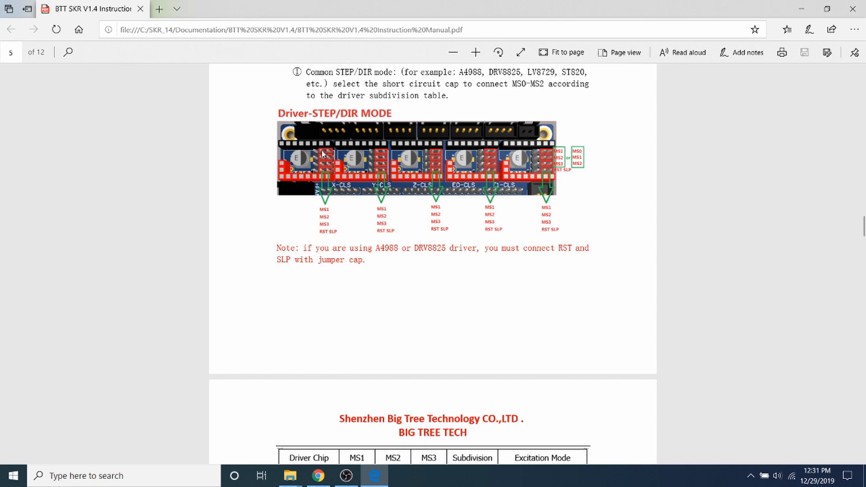
pyautogui.moveTo(327, 157)
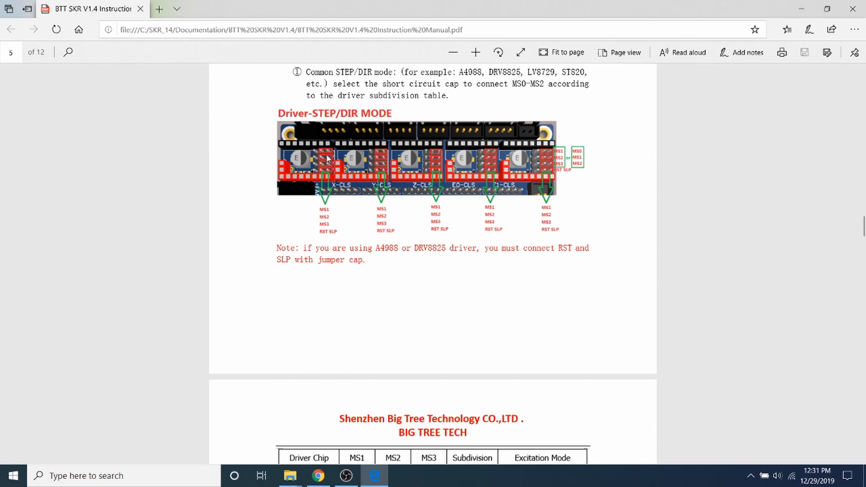
pyautogui.moveTo(379, 172)
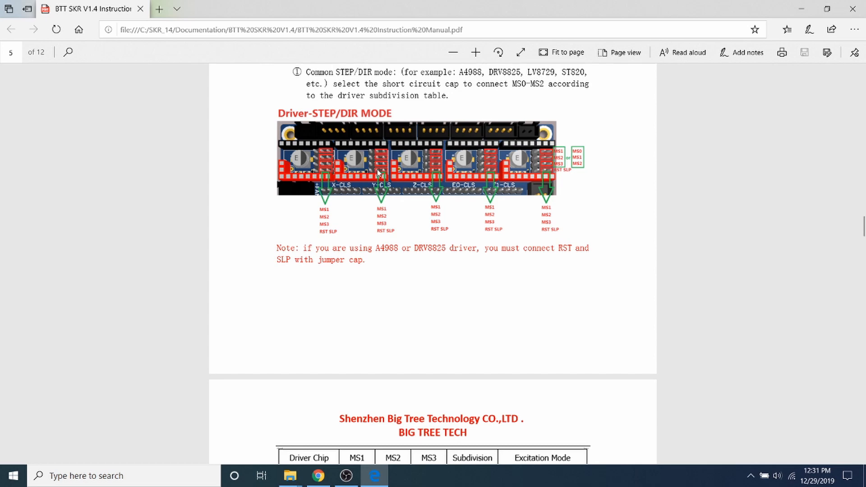
pyautogui.moveTo(124, 388)
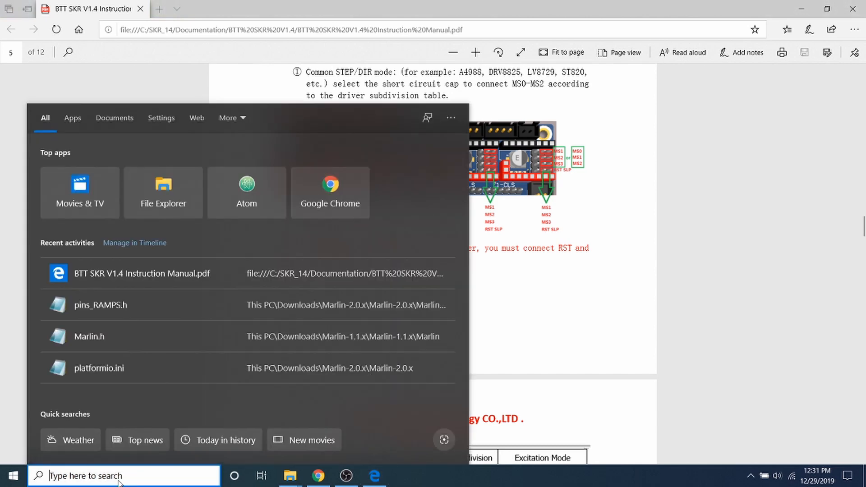
pyautogui.write('vs')
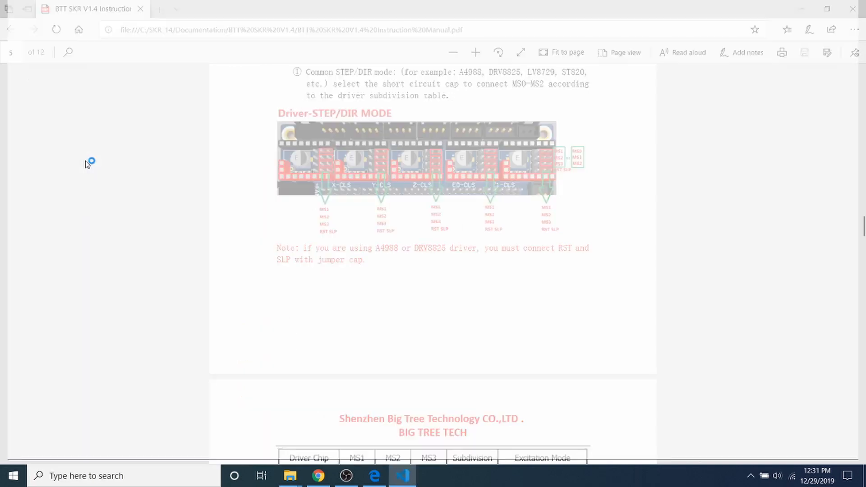
pyautogui.click(402, 477)
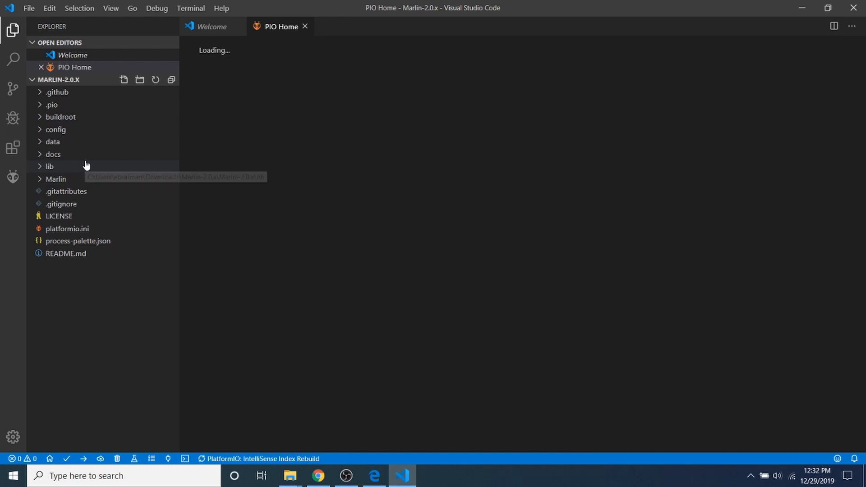
pyautogui.moveTo(62, 183)
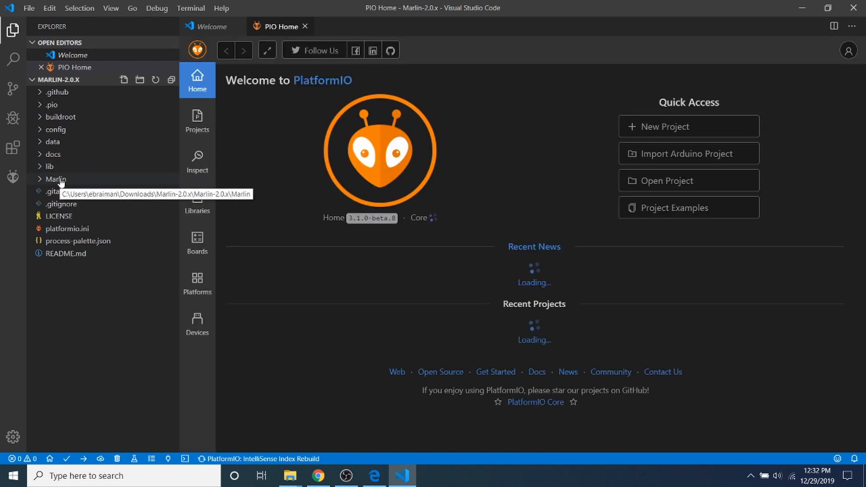
# Open boards.h from Marlin > src > core in the editor.
pyautogui.click(56, 178)
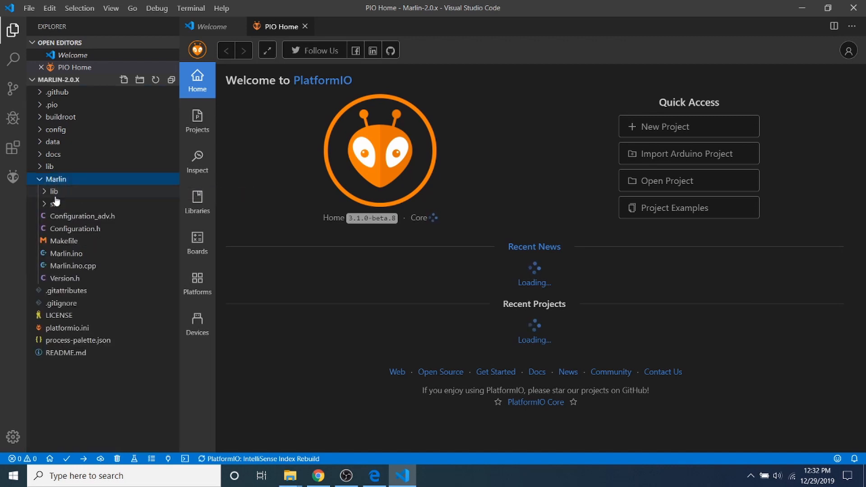
pyautogui.click(52, 204)
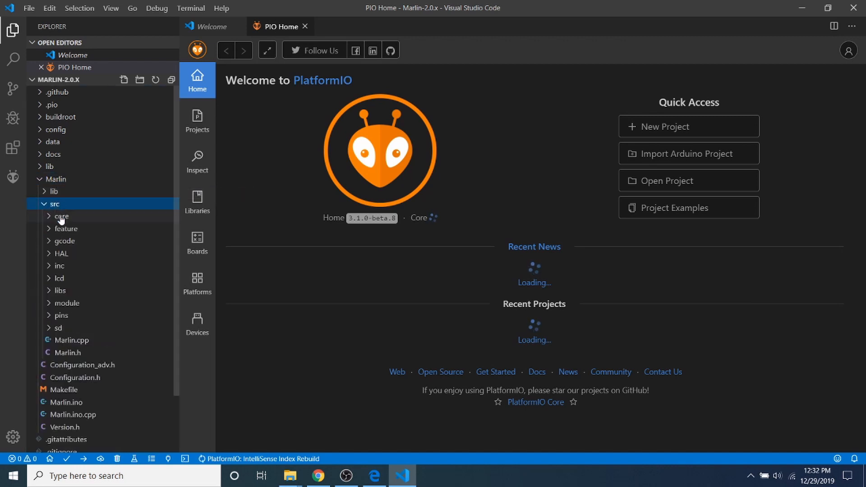
pyautogui.click(61, 216)
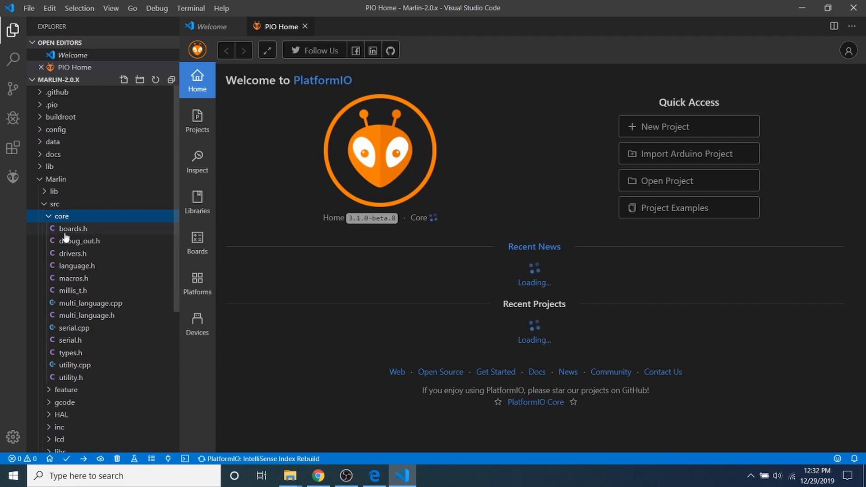
pyautogui.doubleClick(72, 228)
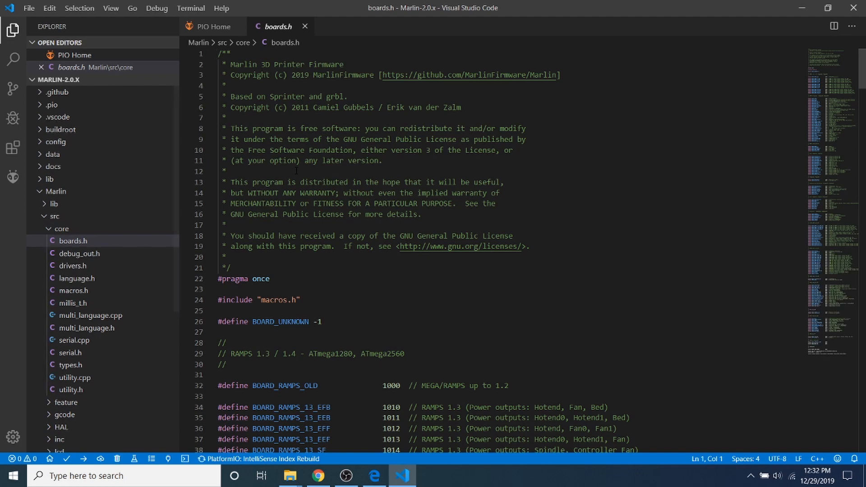
# Find the SKR board definitions and copy BOARD_BIGTREE_SKR_V1_4 (board 2022).
pyautogui.press('Ctrl+f')
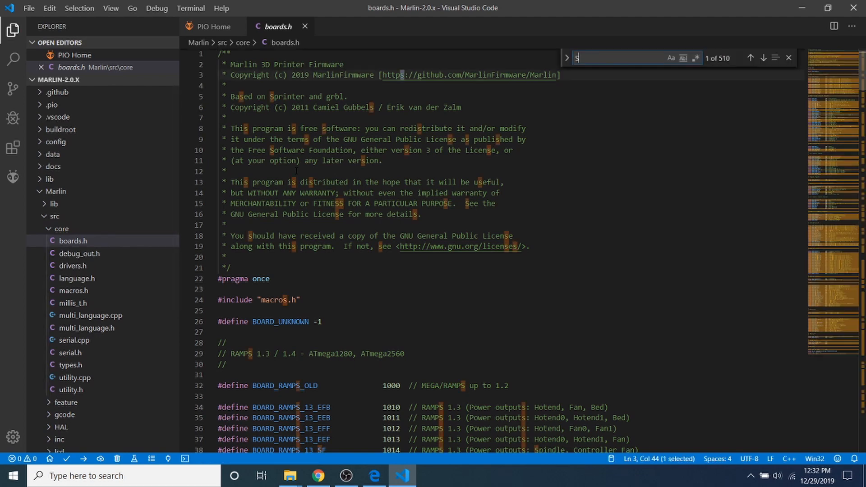
pyautogui.write('SKR')
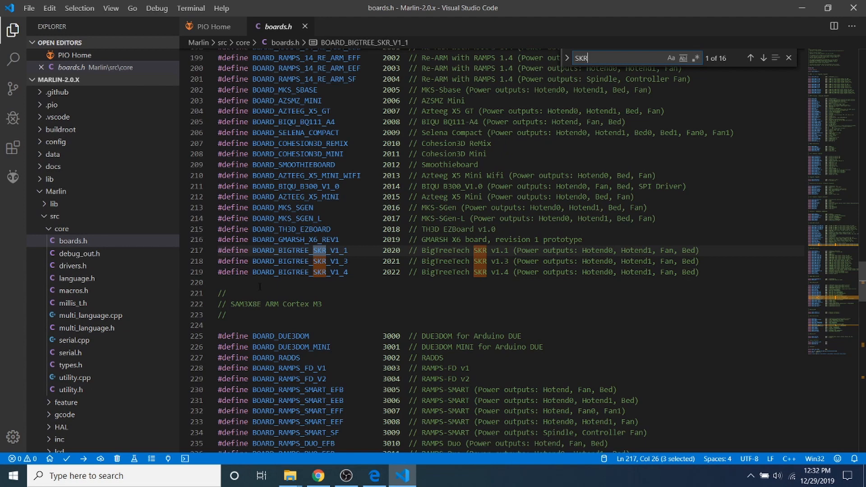
pyautogui.rightClick(263, 273)
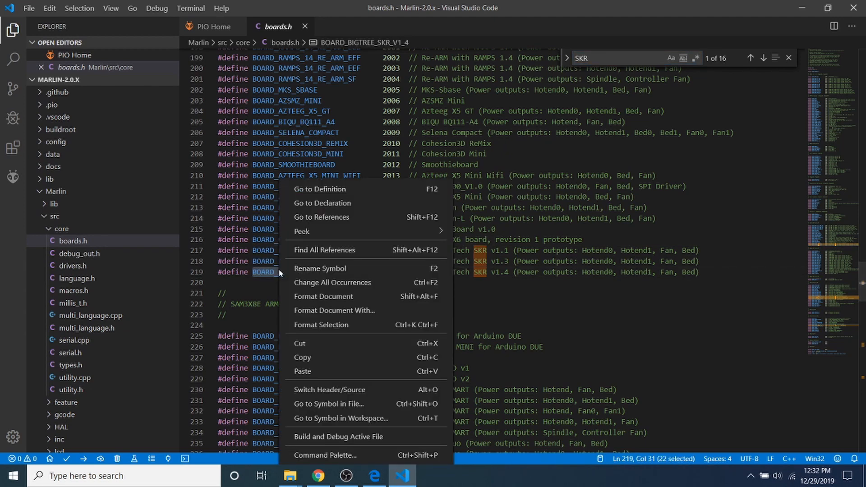
pyautogui.press('Escape')
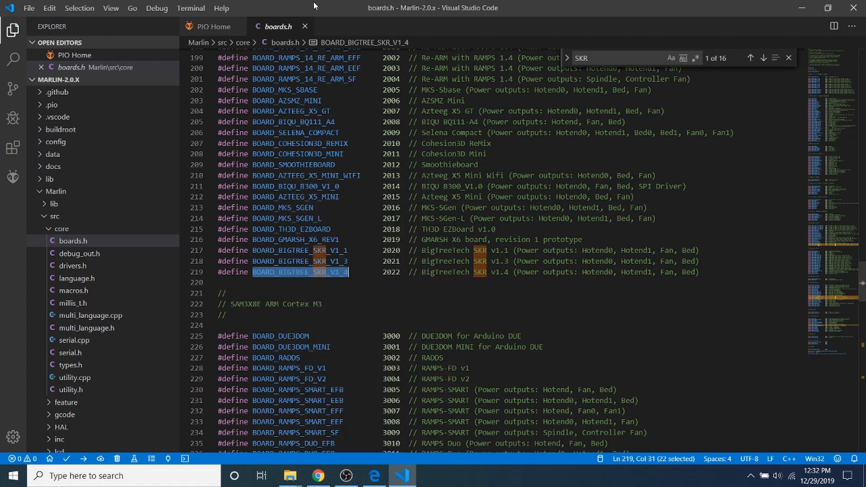
# Close boards.h and open Configuration.h from the Marlin folder.
pyautogui.click(211, 26)
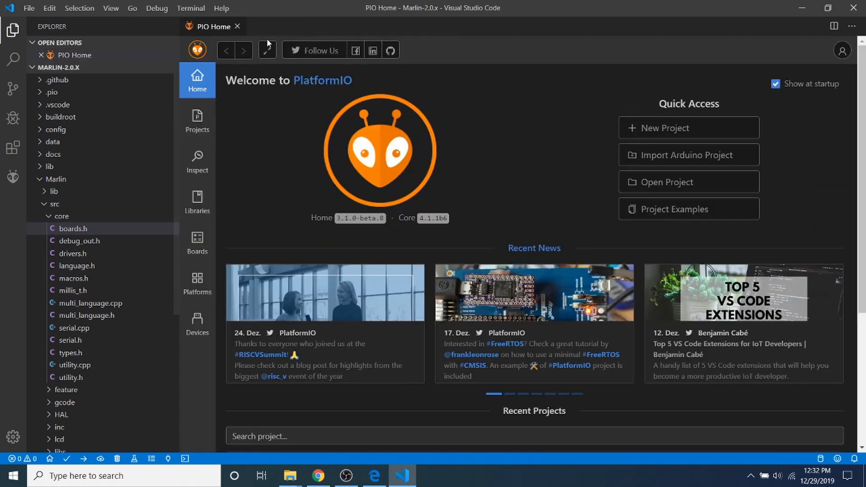
pyautogui.click(61, 216)
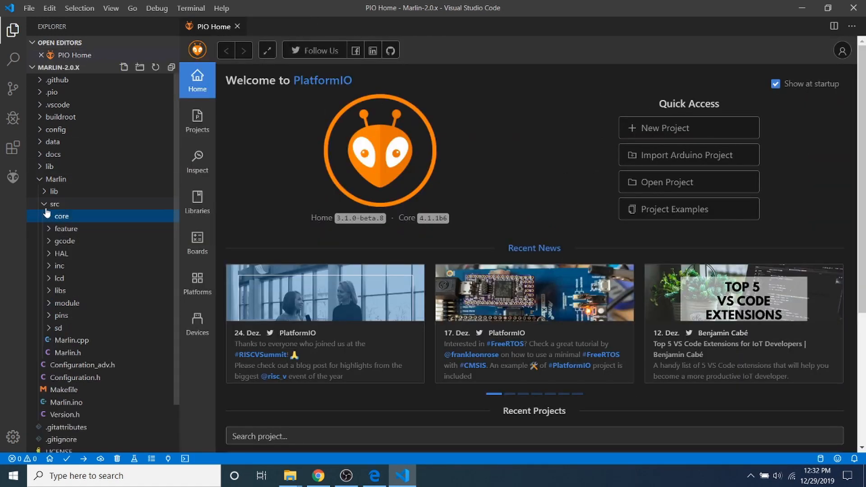
pyautogui.click(44, 204)
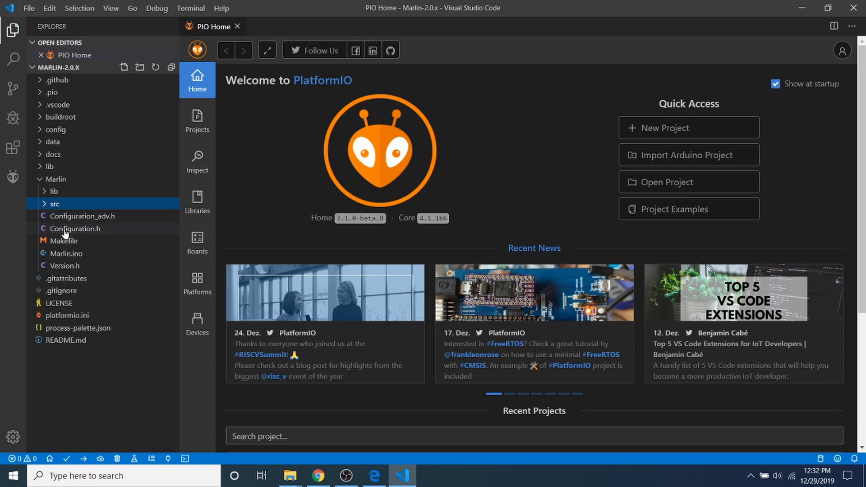
pyautogui.doubleClick(76, 228)
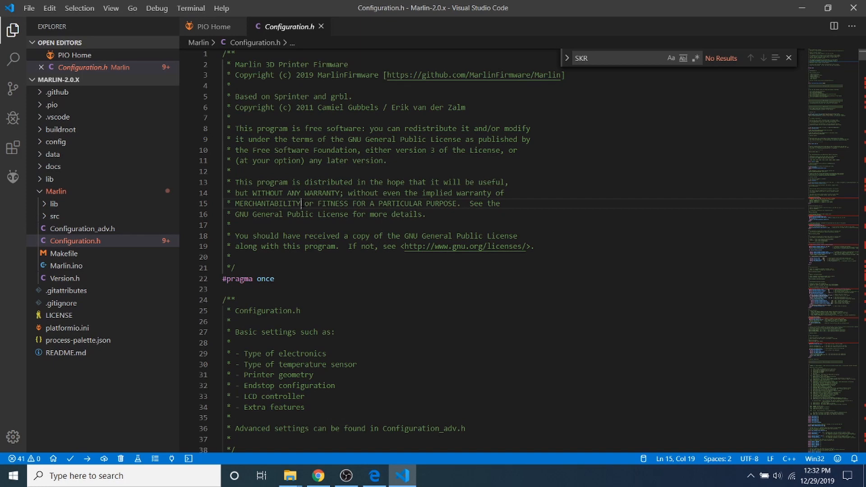
# Search 'mother' to reach the MOTHERBOARD define, still BOARD_RAMPS_14_EFB.
pyautogui.write('MERCHANTABILITY')
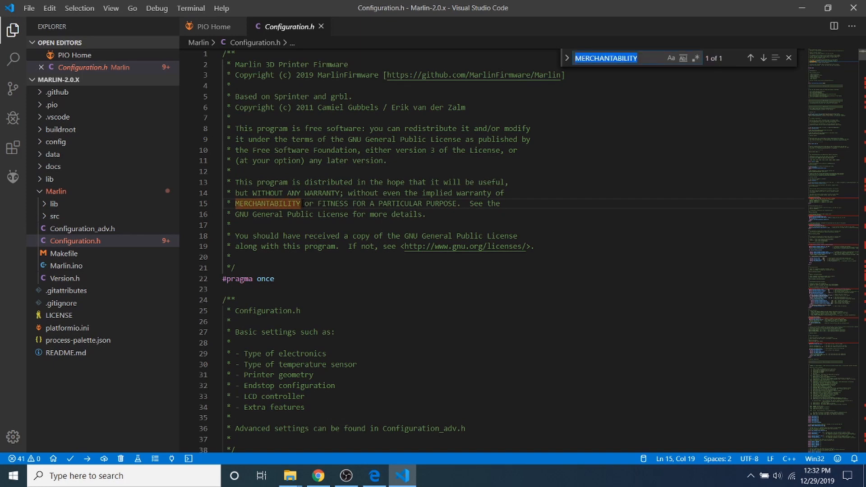
pyautogui.write('mother')
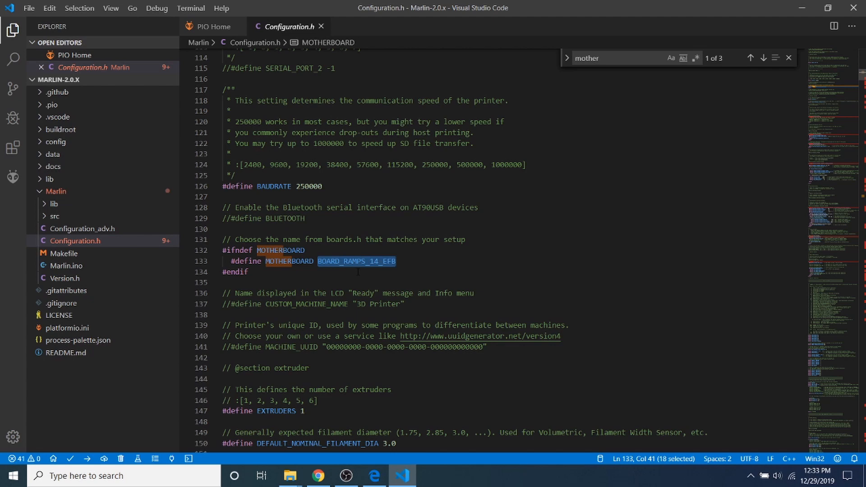
pyautogui.rightClick(357, 265)
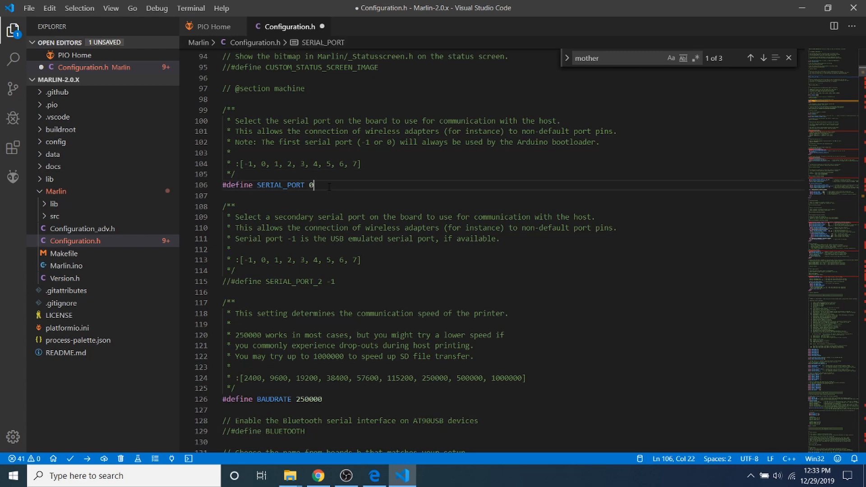
# Change SERIAL_PORT in Configuration.h from 0 to -1.
pyautogui.write('-1')
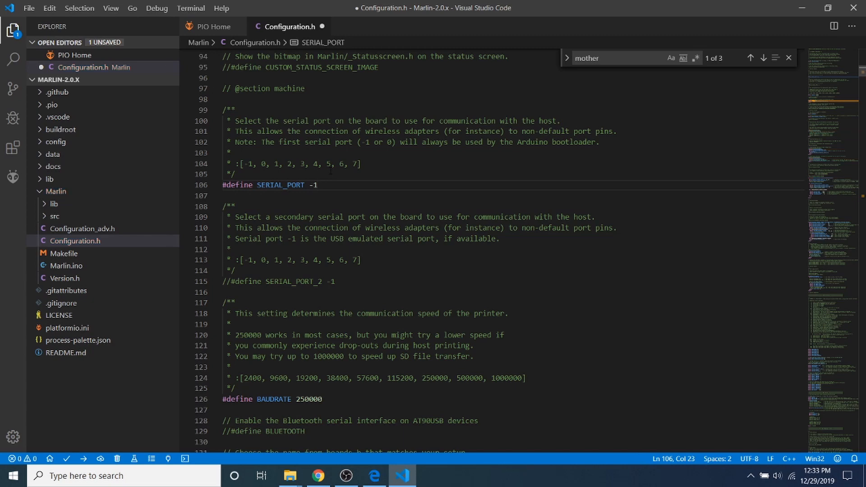
pyautogui.press('ctrl+a')
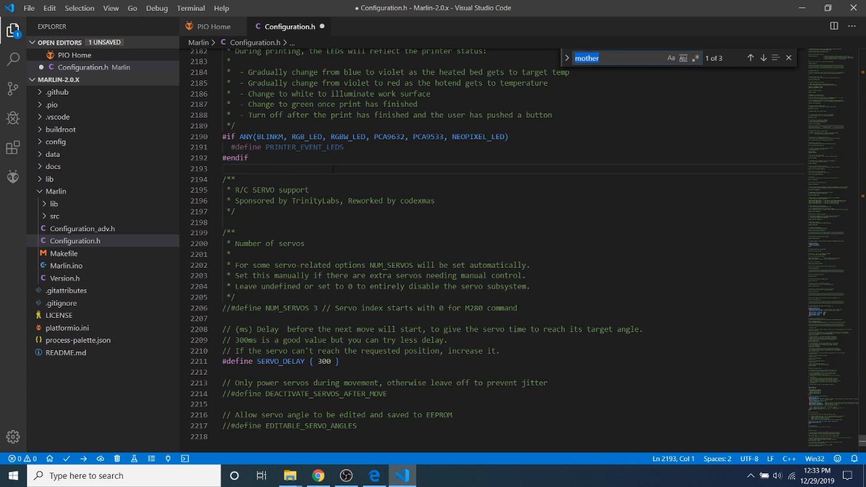
# Find 'a4988' and uncomment the X, Y, Z and E0 driver type defines as A4988.
pyautogui.write('a')
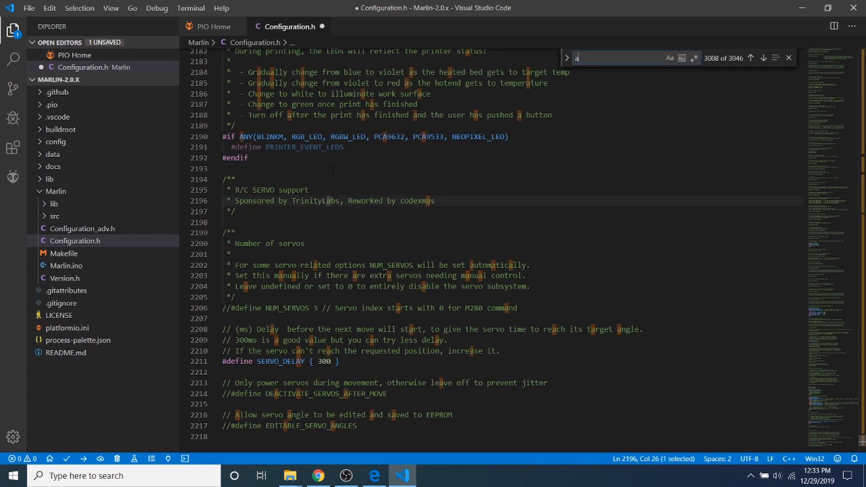
pyautogui.write('4988')
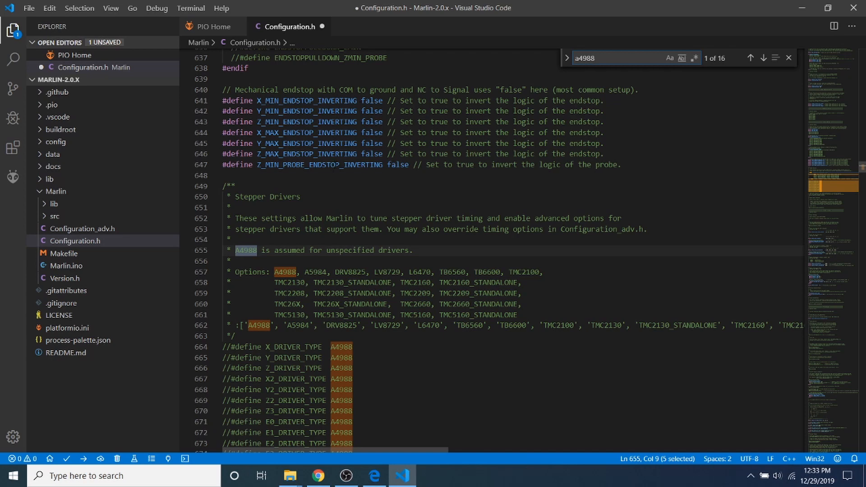
pyautogui.scroll(-3)
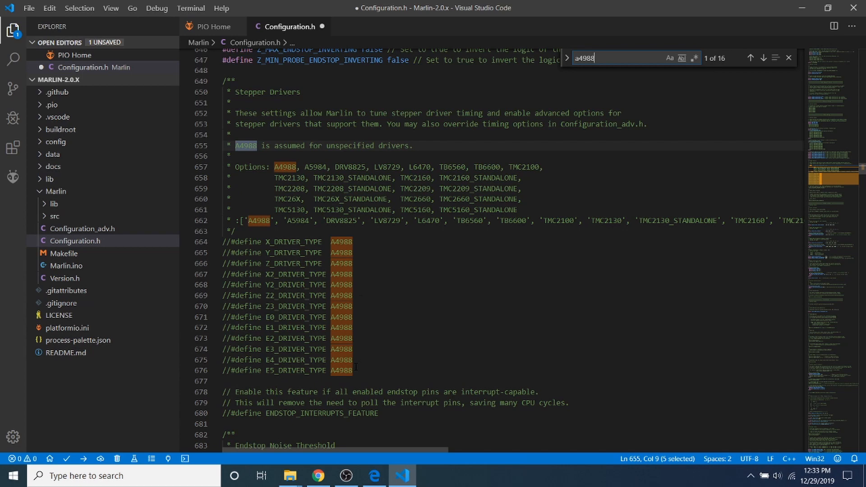
pyautogui.moveTo(223, 242); pyautogui.dragTo(353, 369)
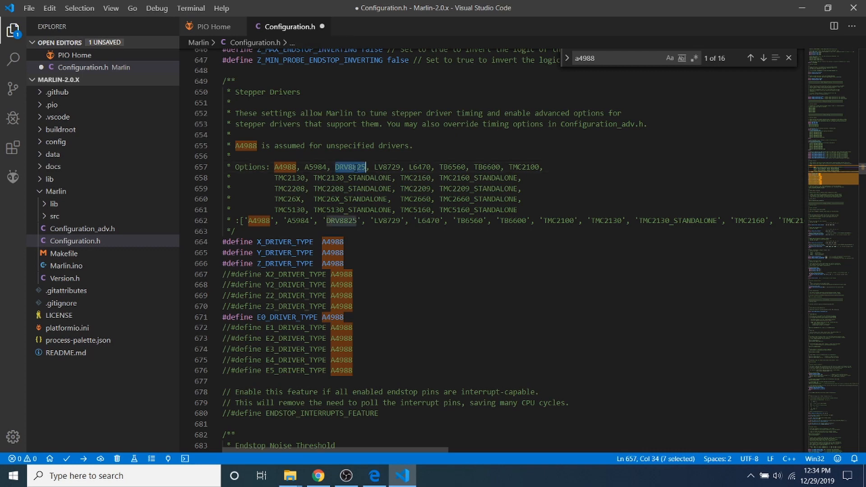
# Replace A4988 with DRV8825 on the Y_DRIVER_TYPE line only.
pyautogui.rightClick(350, 167)
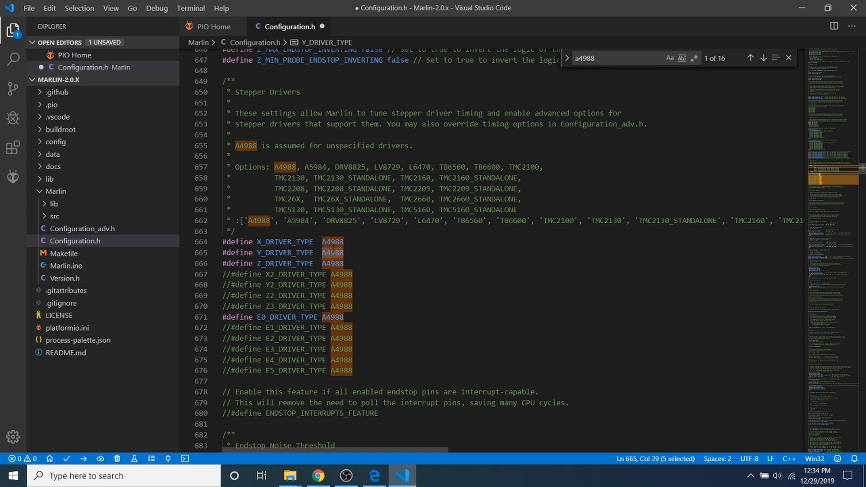
pyautogui.rightClick(332, 253)
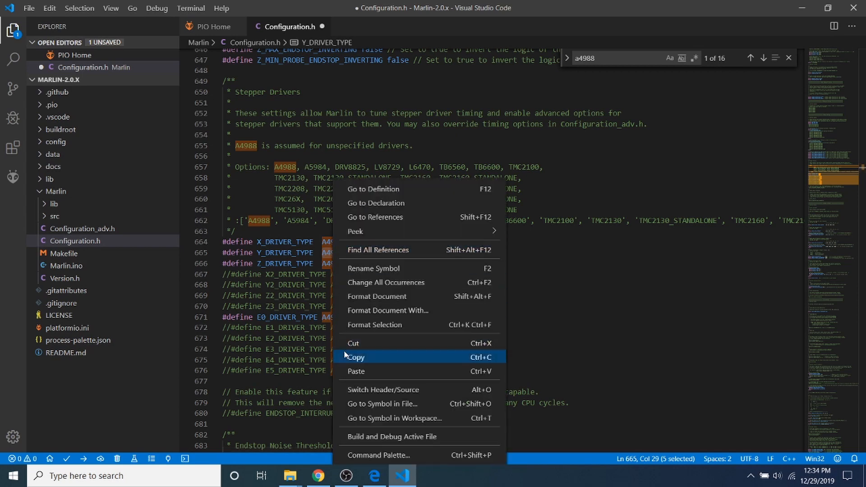
pyautogui.write('DRV8825')
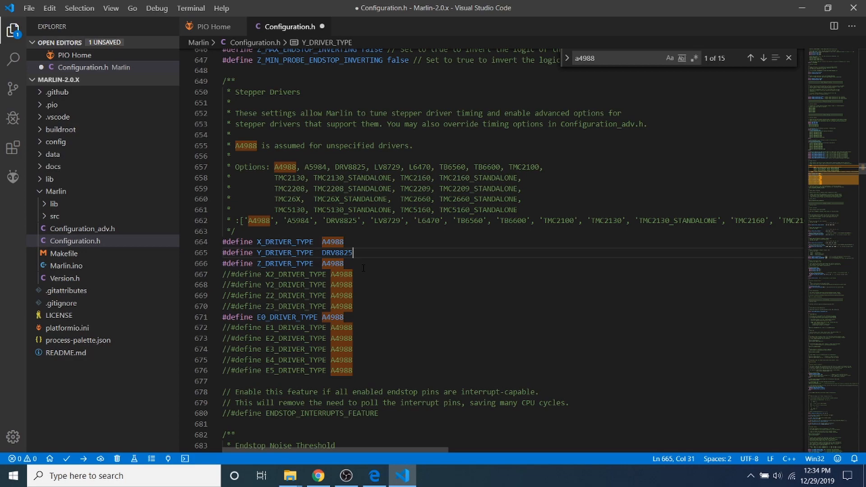
pyautogui.scroll(-3)
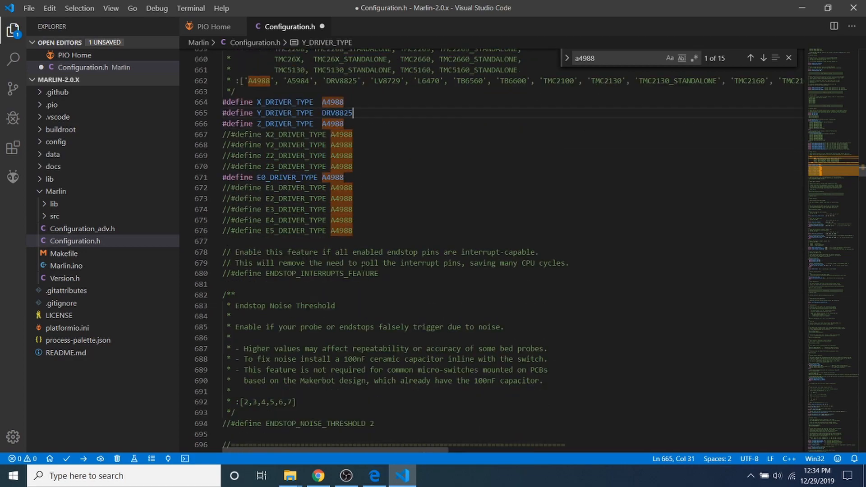
# Scroll to Movement Settings showing DEFAULT_AXIS_STEPS_PER_UNIT { 80, 80, 4000, 500 }.
pyautogui.scroll(-3)
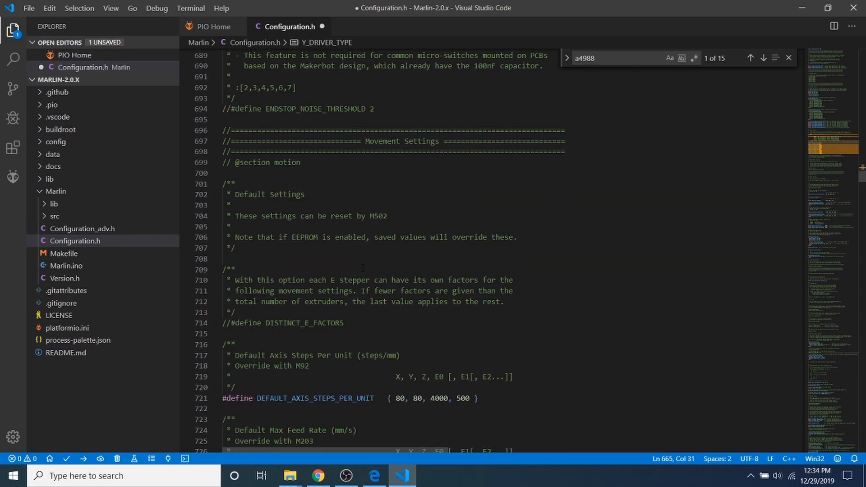
pyautogui.scroll(-3)
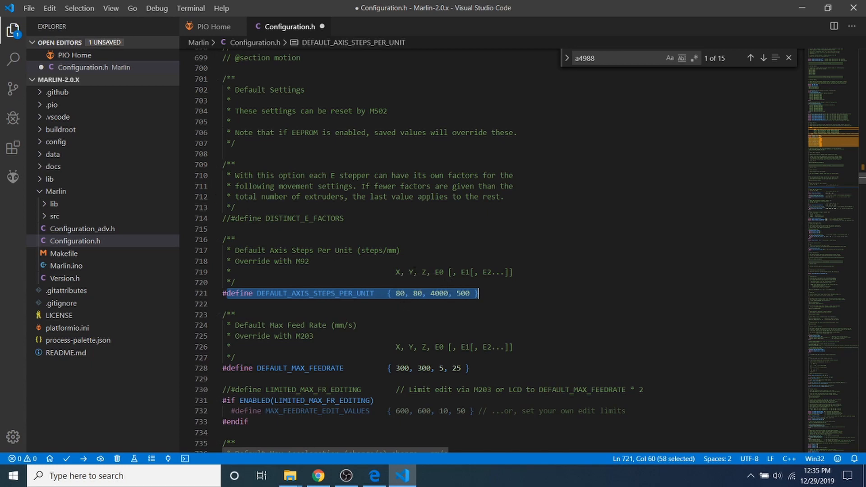
pyautogui.moveTo(419, 293)
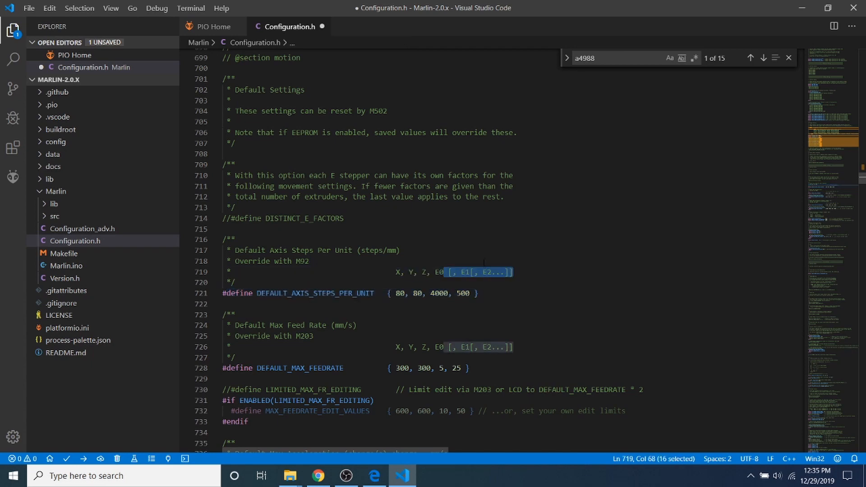
pyautogui.moveTo(475, 249)
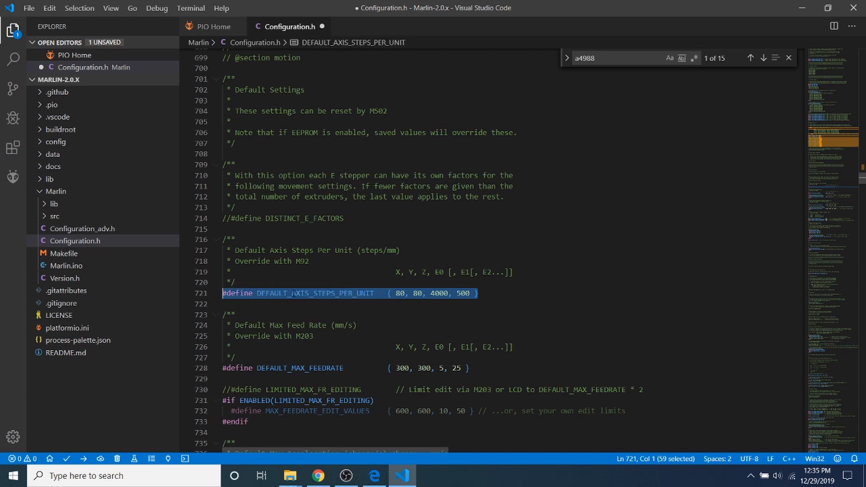
pyautogui.moveTo(400, 293)
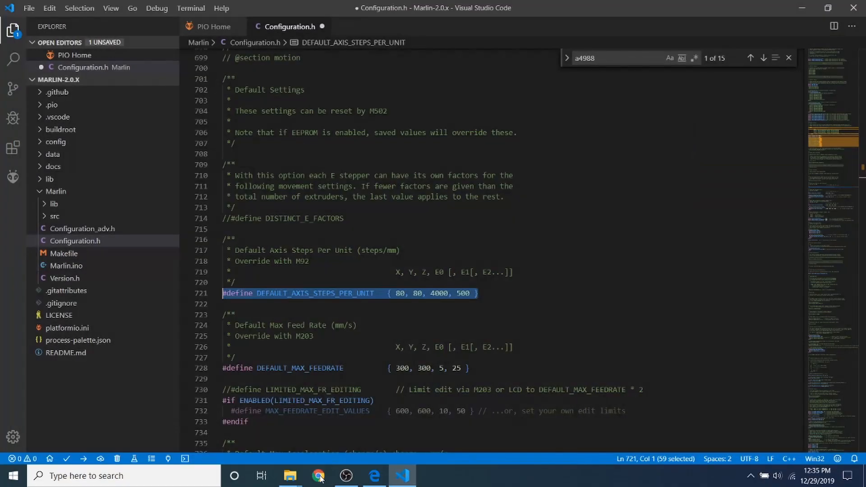
# Switch to Chrome and search Google for 'Reprap calc'.
pyautogui.click(320, 477)
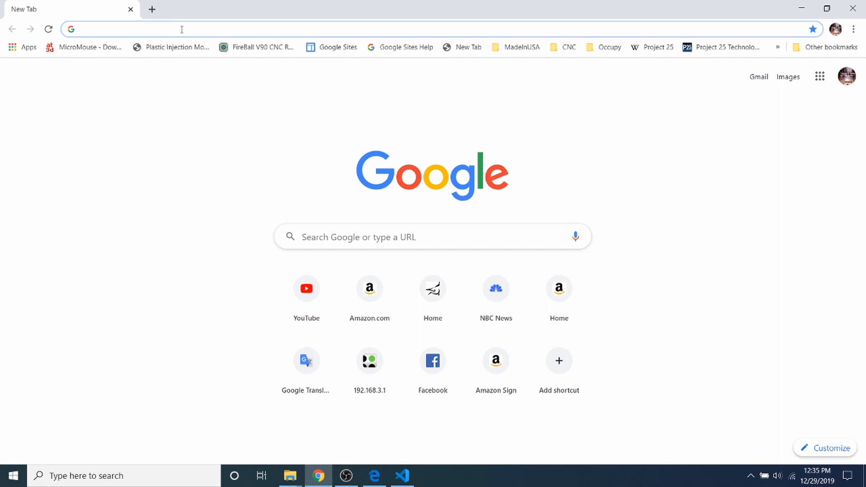
pyautogui.write('Reprao')
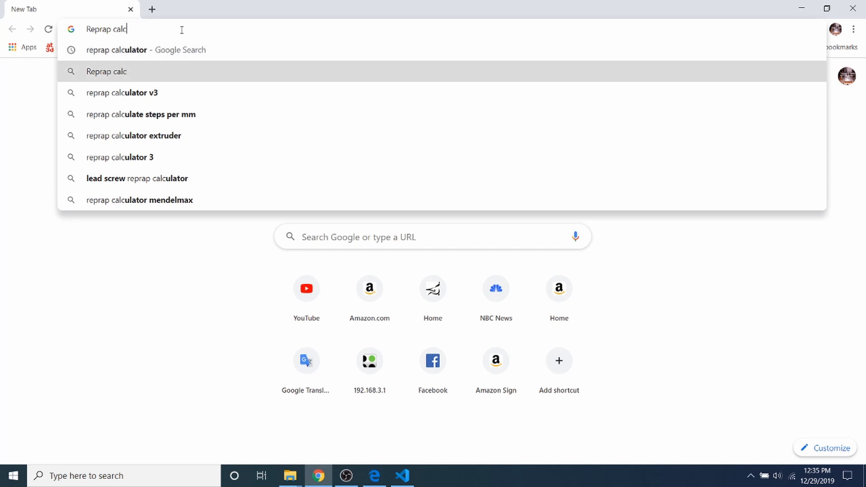
pyautogui.press('Enter')
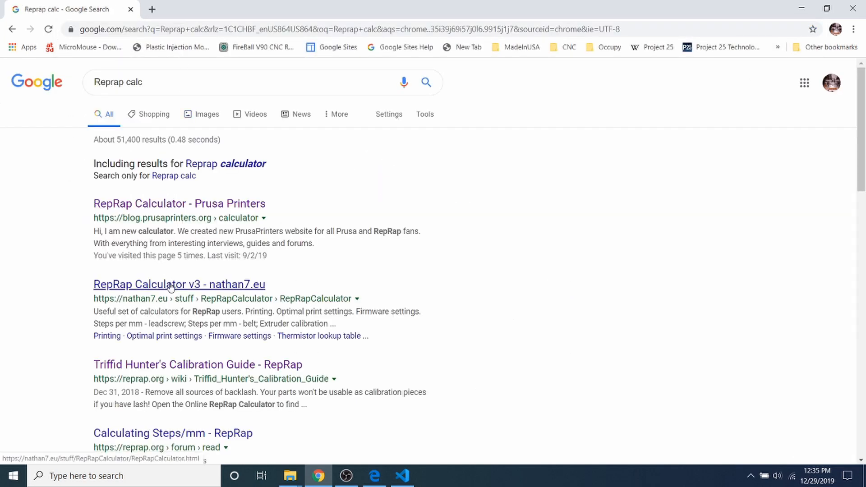
pyautogui.click(173, 285)
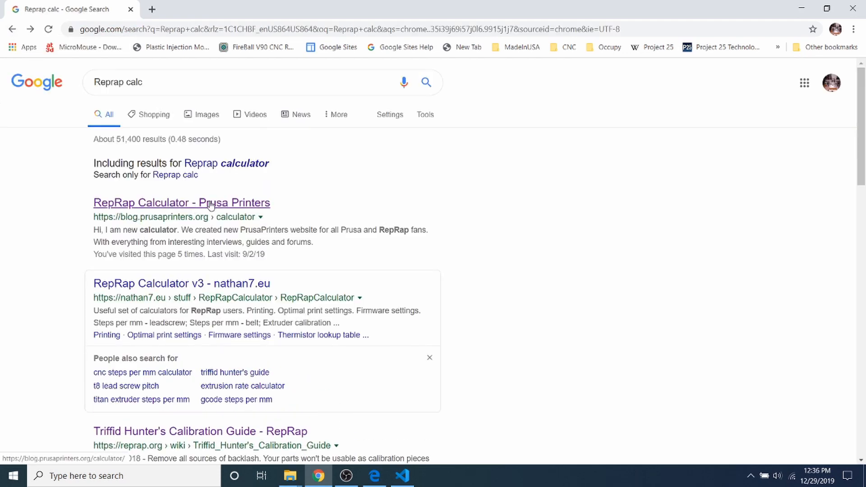
# Open the Prusa Printers RepRap Calculator and scroll to the belt steps calculator.
pyautogui.click(181, 203)
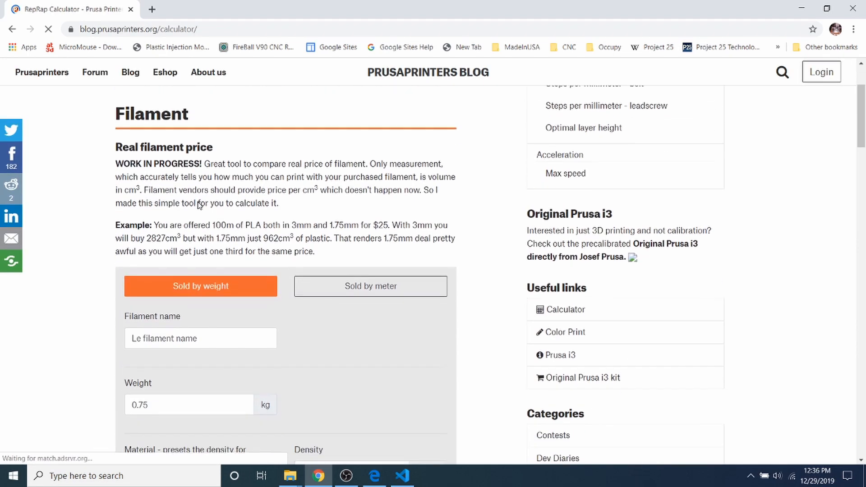
pyautogui.scroll(-3)
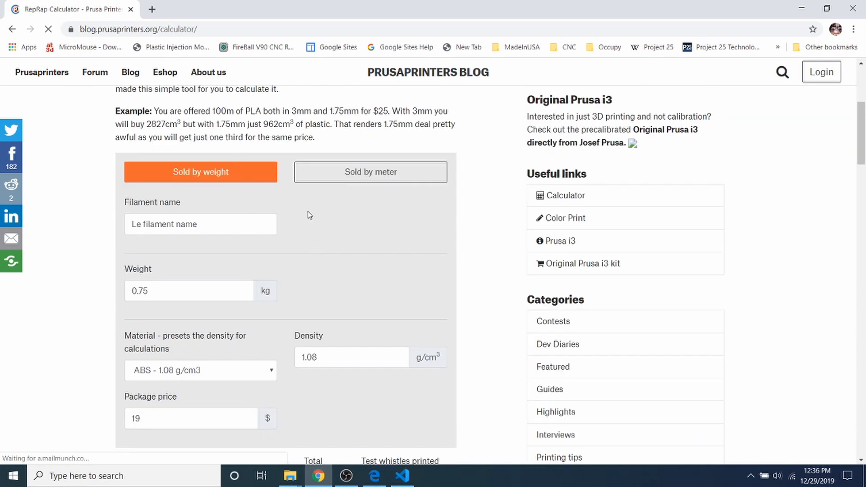
pyautogui.scroll(-3)
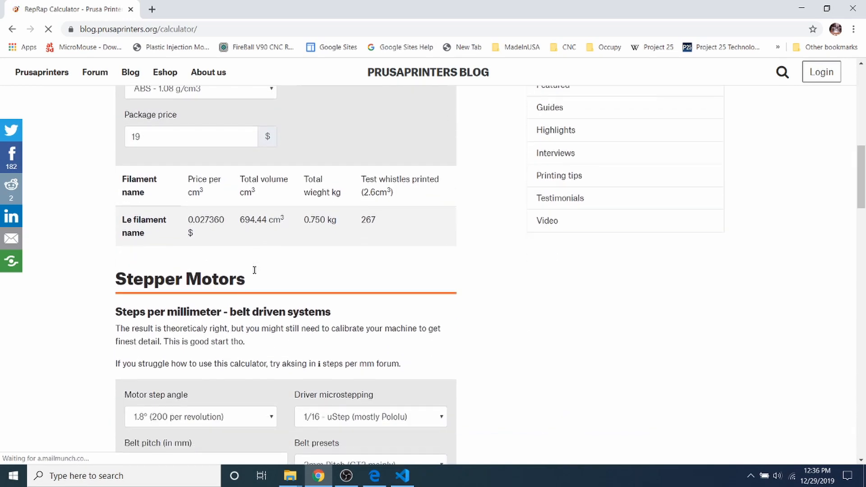
pyautogui.scroll(-3)
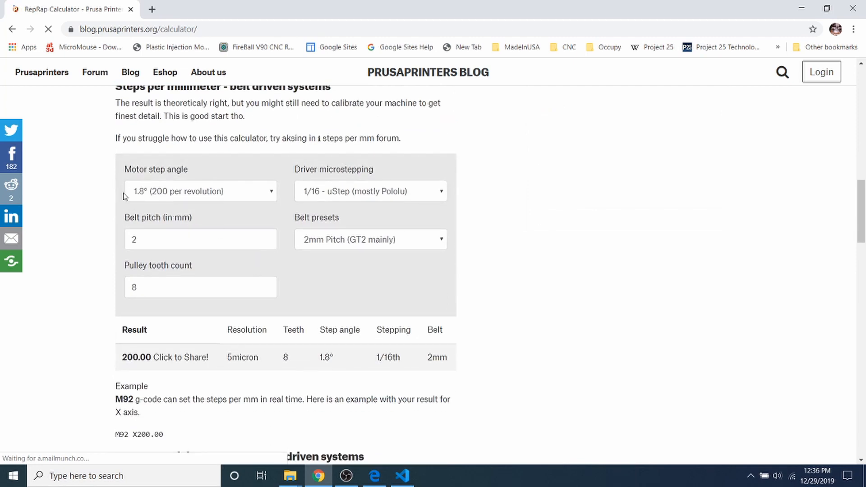
pyautogui.moveTo(179, 209)
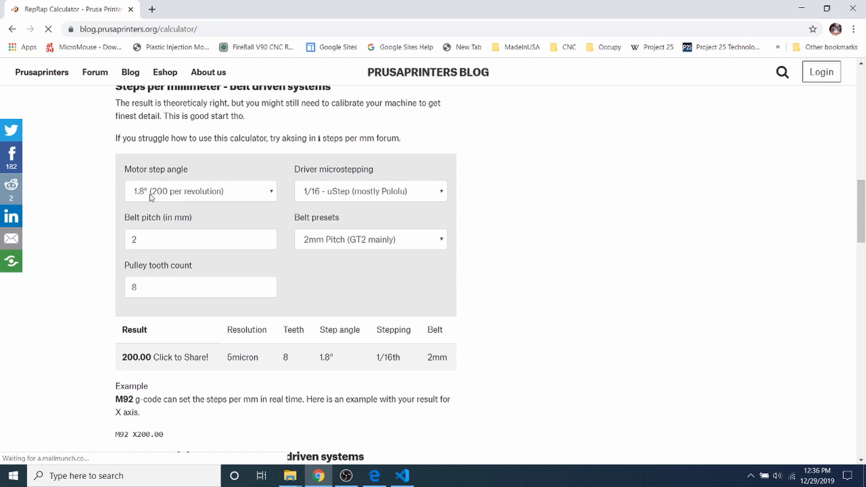
pyautogui.moveTo(143, 200)
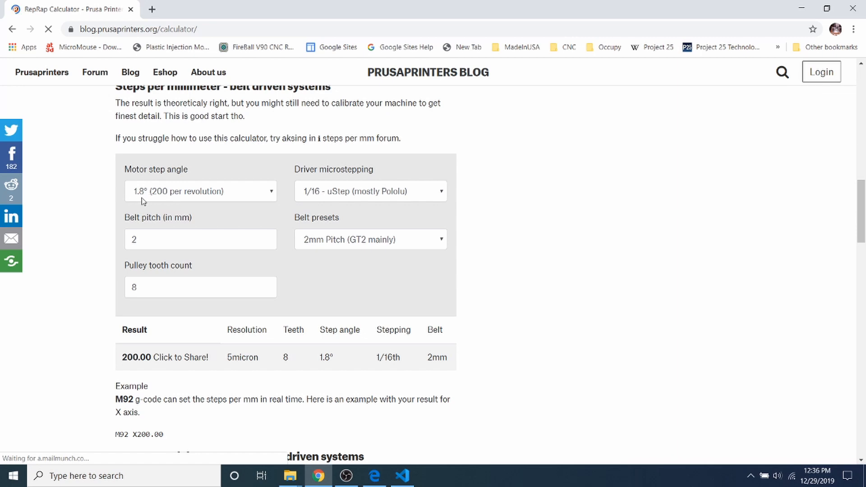
pyautogui.moveTo(157, 194)
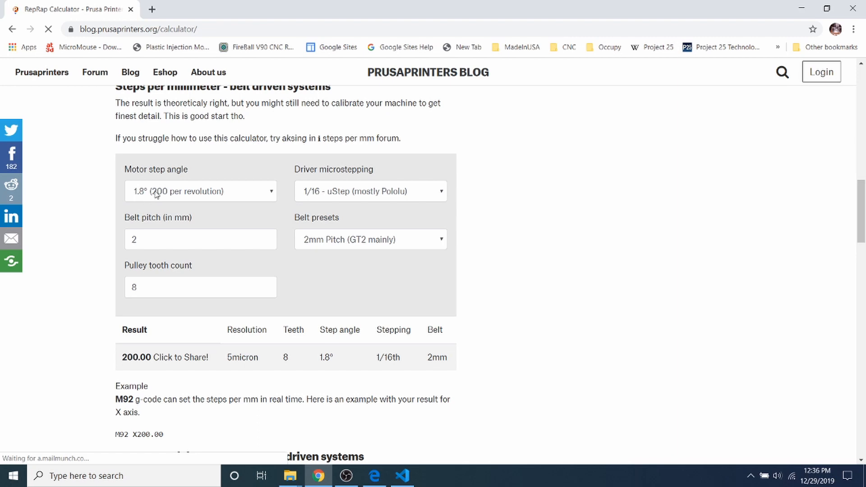
pyautogui.moveTo(158, 203)
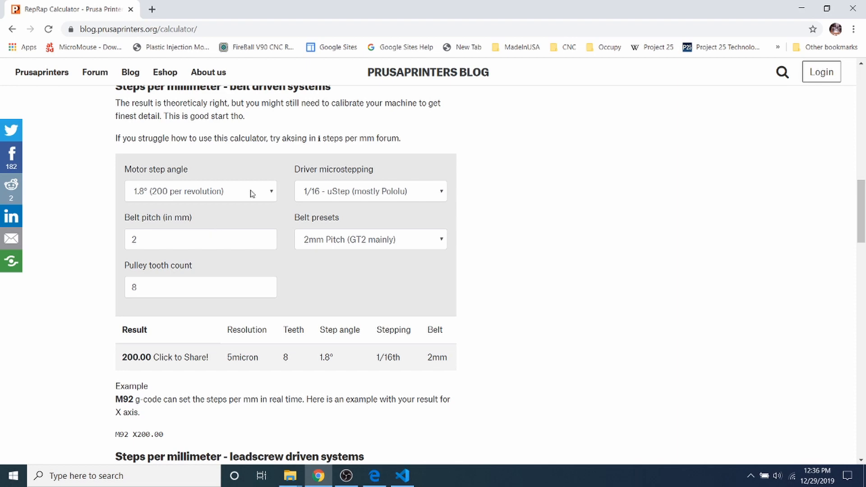
pyautogui.moveTo(276, 198)
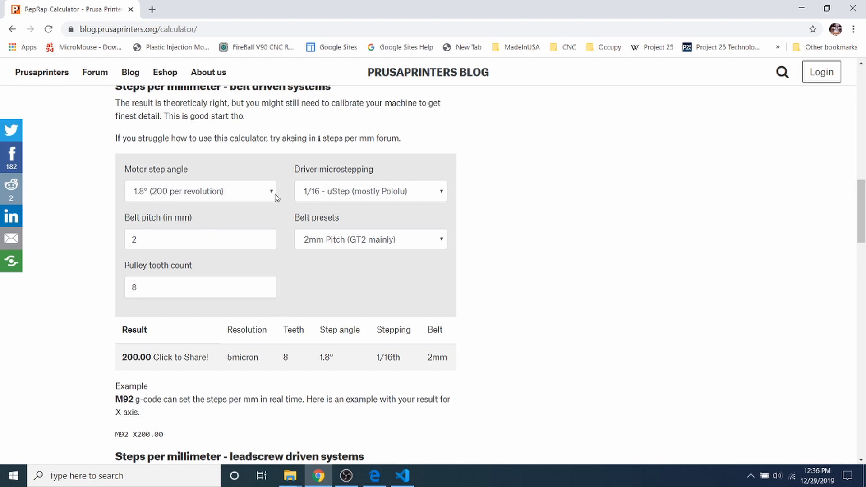
pyautogui.moveTo(349, 203)
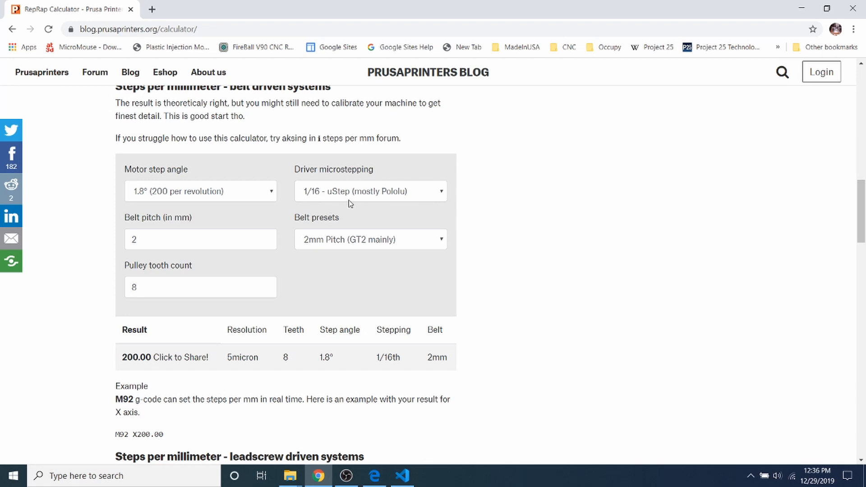
pyautogui.moveTo(302, 178)
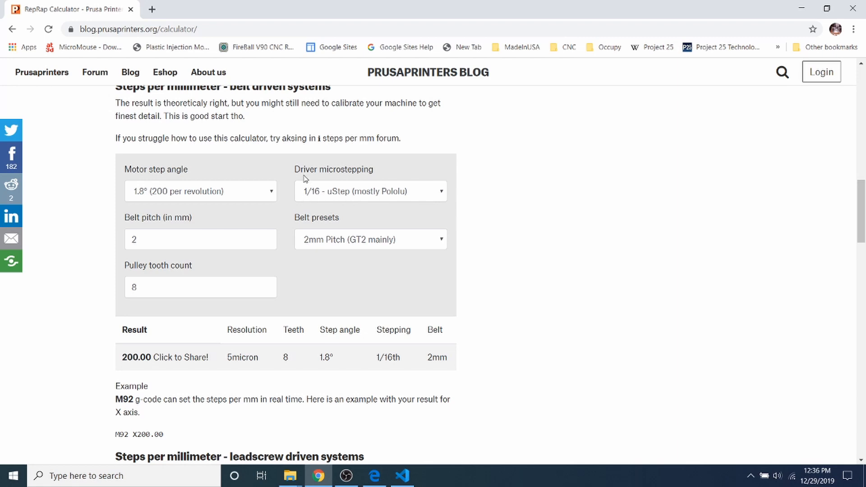
pyautogui.moveTo(336, 196)
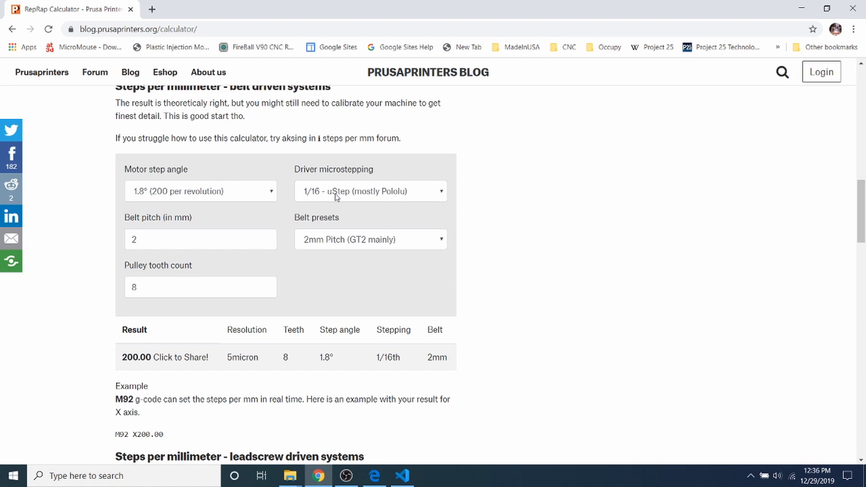
pyautogui.moveTo(375, 200)
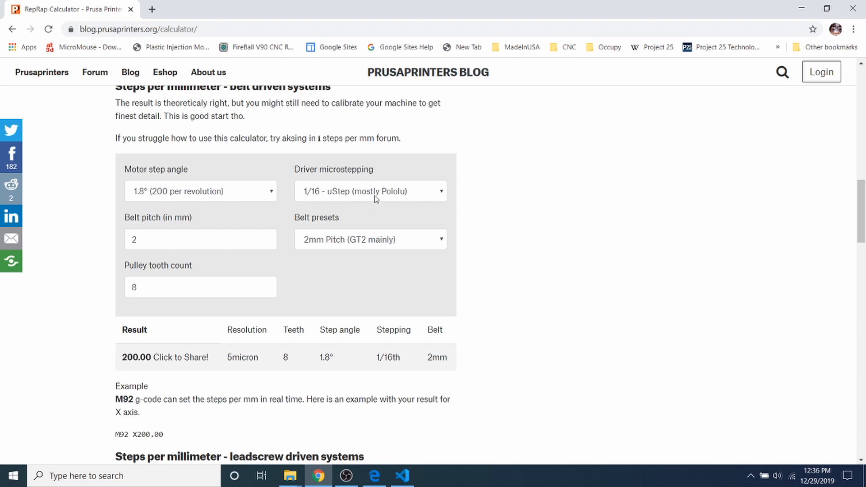
pyautogui.moveTo(388, 204)
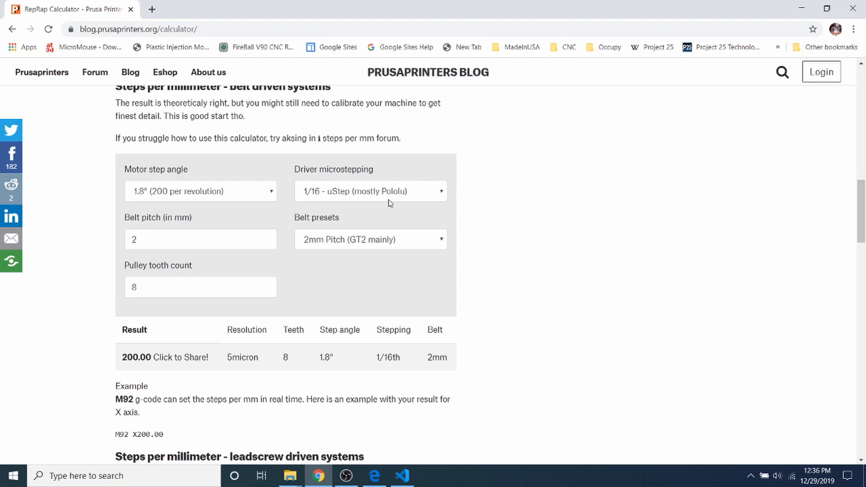
pyautogui.moveTo(391, 205)
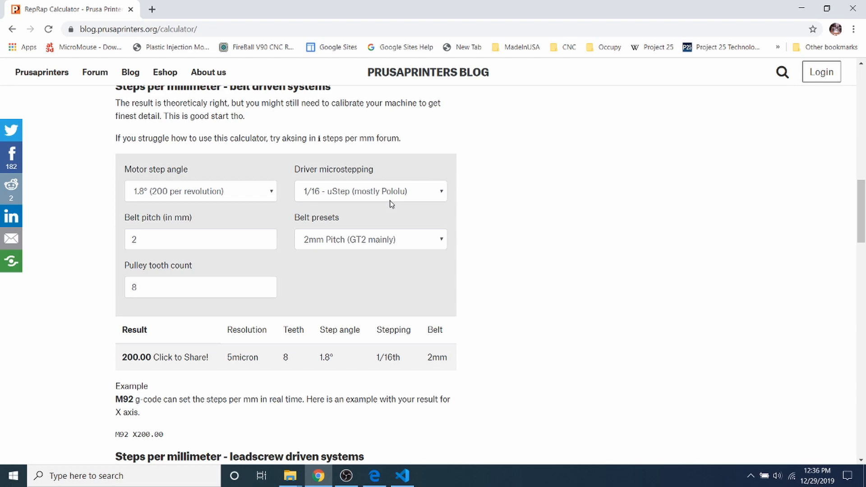
# Try 1/32 microstepping (400.00 steps/mm), then set 1/16 with 2mm GT2 belt for 200.00.
pyautogui.click(370, 191)
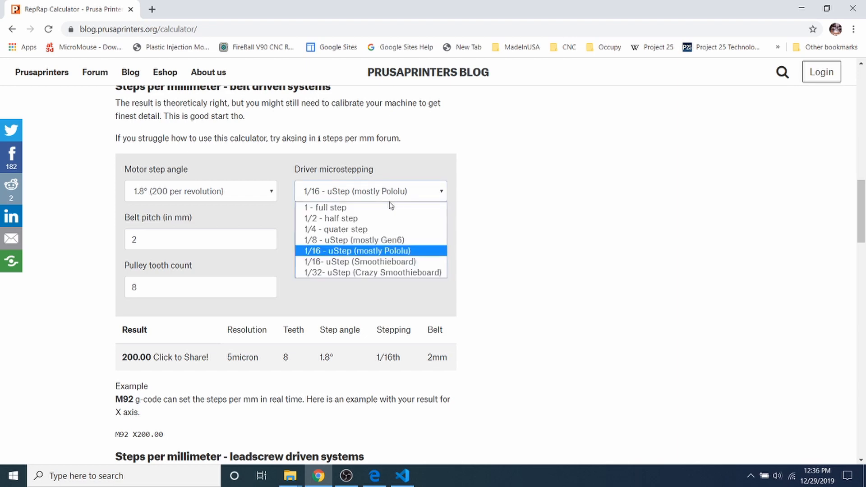
pyautogui.moveTo(371, 259)
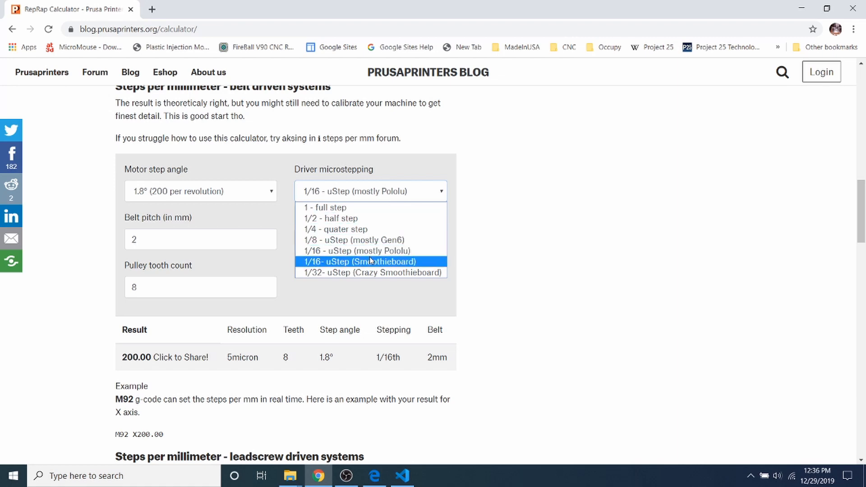
pyautogui.moveTo(368, 273)
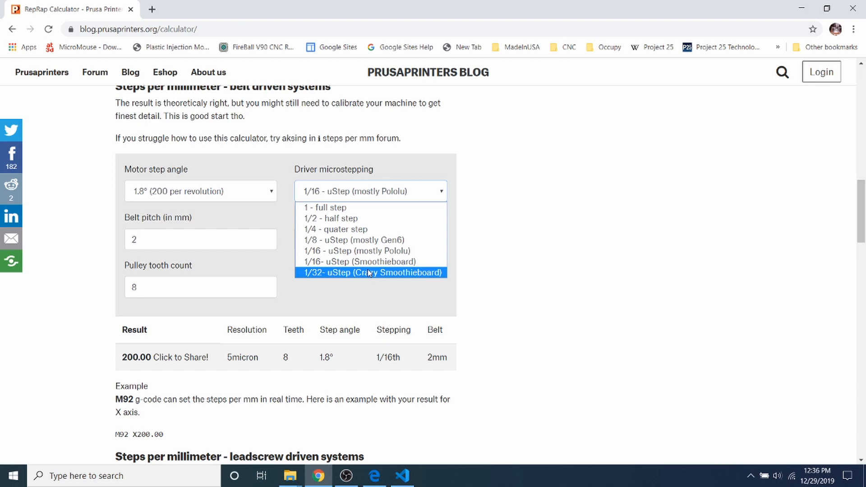
pyautogui.click(370, 273)
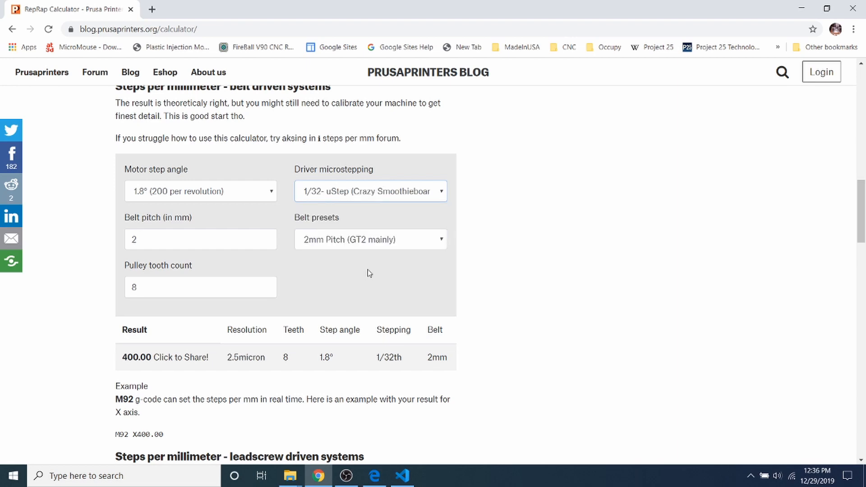
pyautogui.moveTo(300, 357)
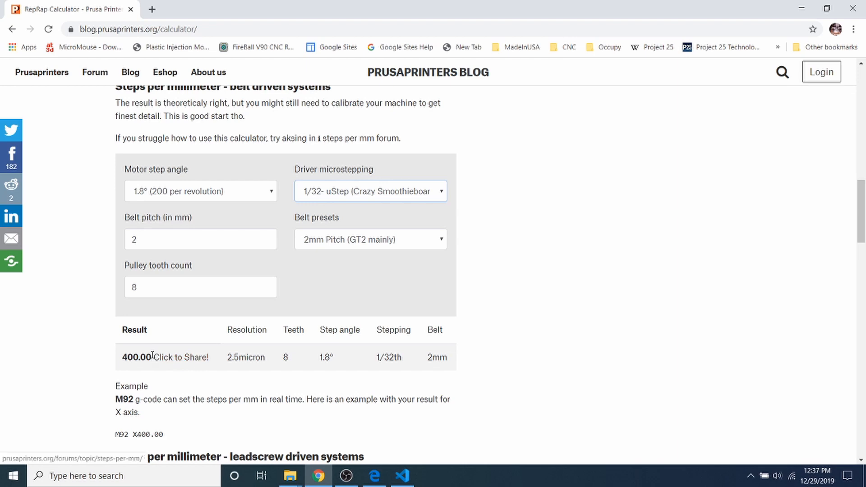
pyautogui.doubleClick(137, 357)
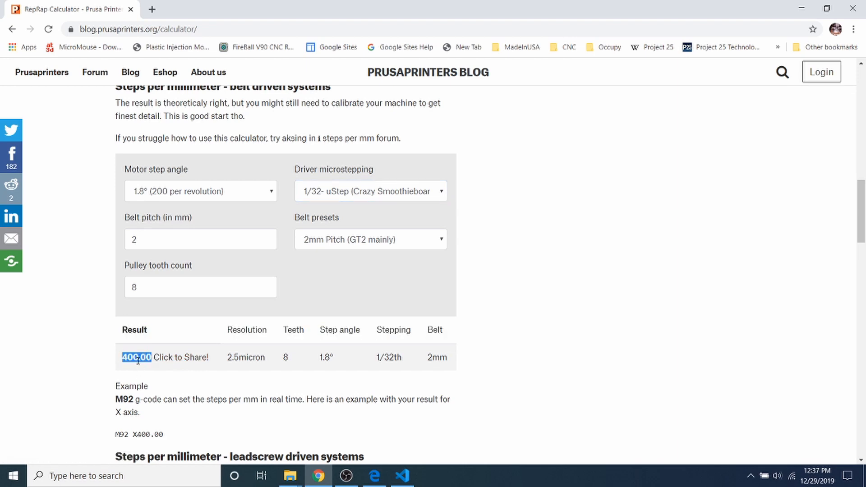
pyautogui.rightClick(137, 358)
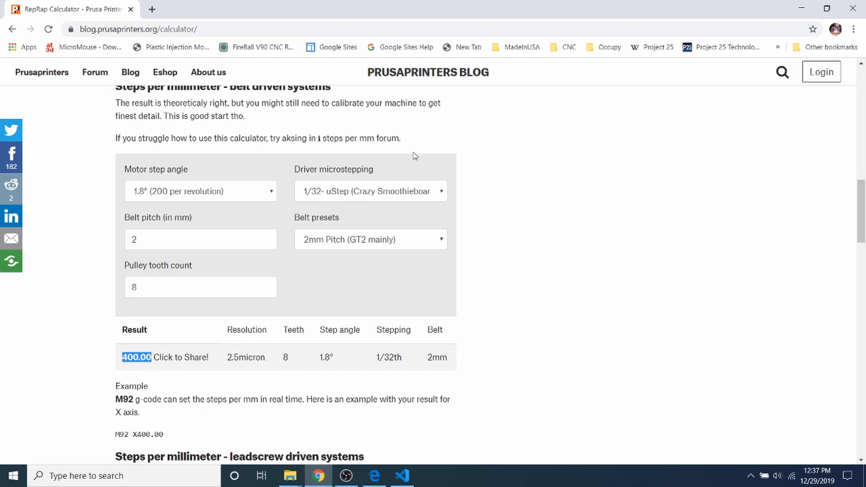
pyautogui.click(370, 192)
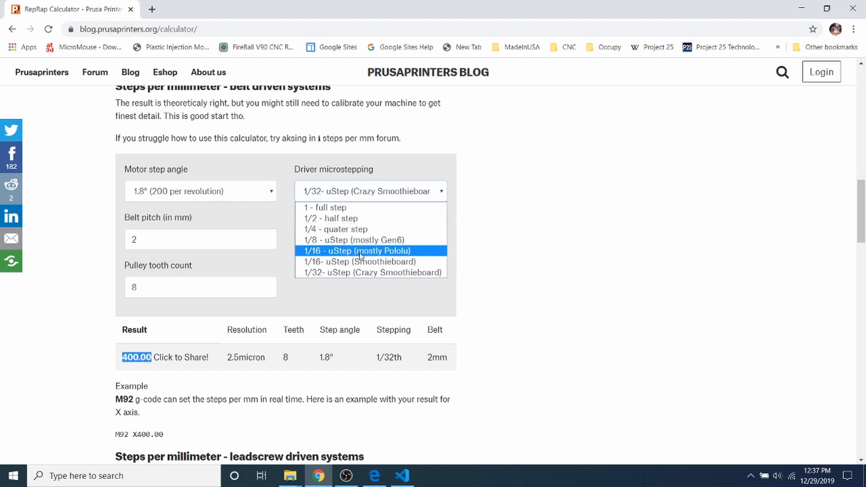
pyautogui.click(356, 251)
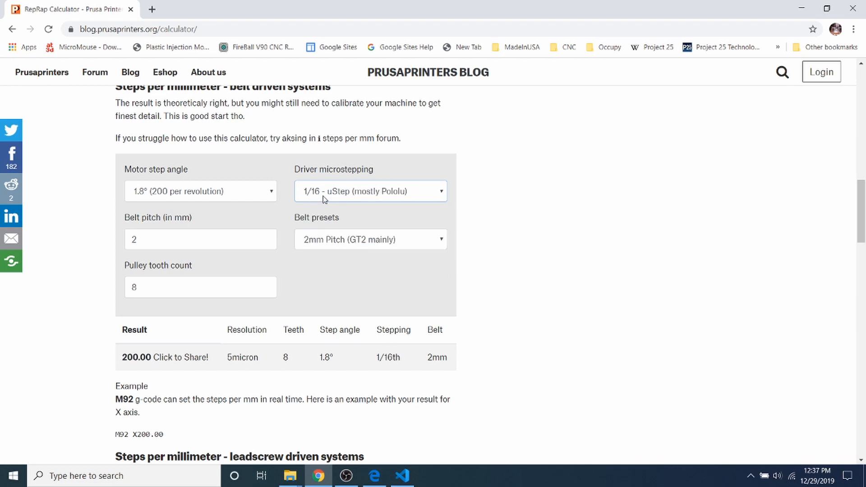
pyautogui.moveTo(150, 368)
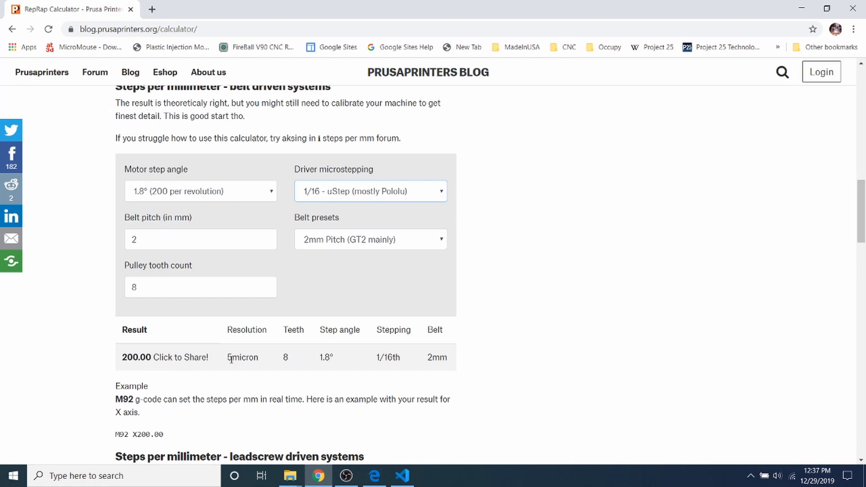
pyautogui.moveTo(370, 230)
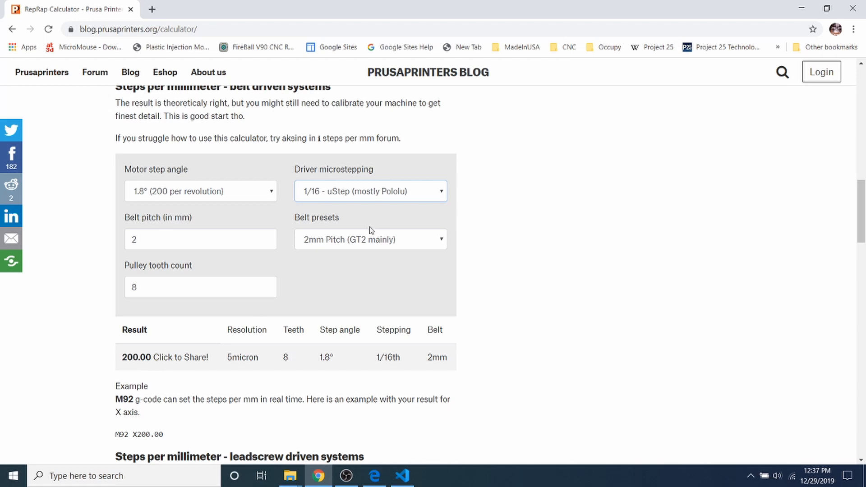
pyautogui.moveTo(303, 230)
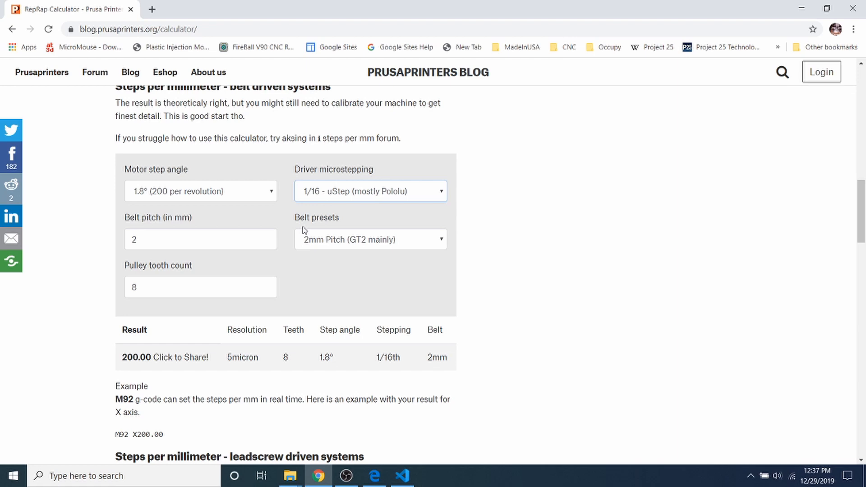
pyautogui.moveTo(318, 229)
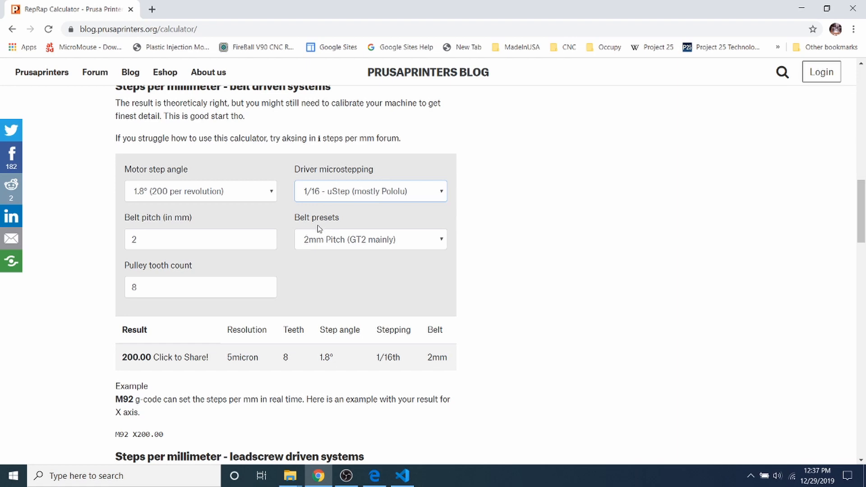
pyautogui.click(370, 240)
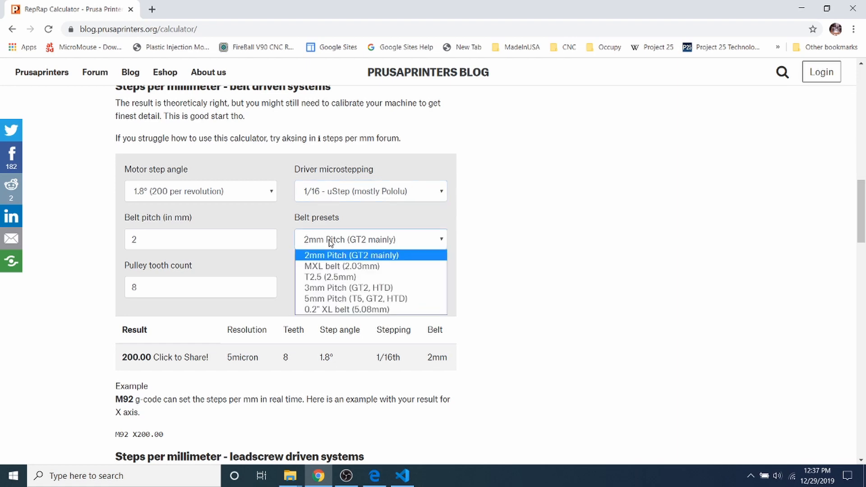
pyautogui.moveTo(332, 266)
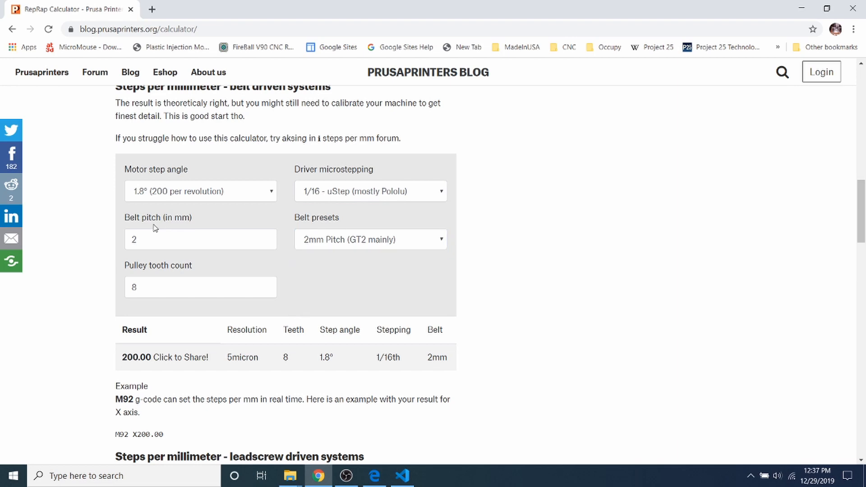
pyautogui.moveTo(331, 244)
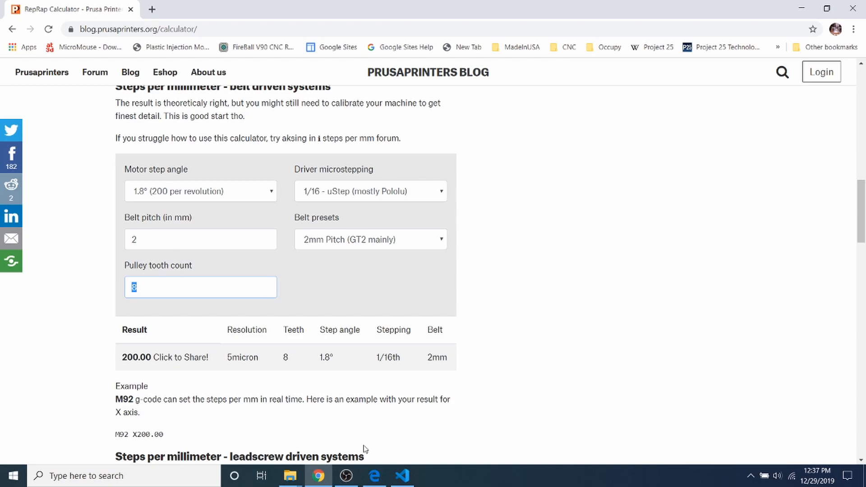
# Back in VS Code, set the DEFAULT_AXIS_STEPS_PER_UNIT axis value to 160.
pyautogui.click(403, 475)
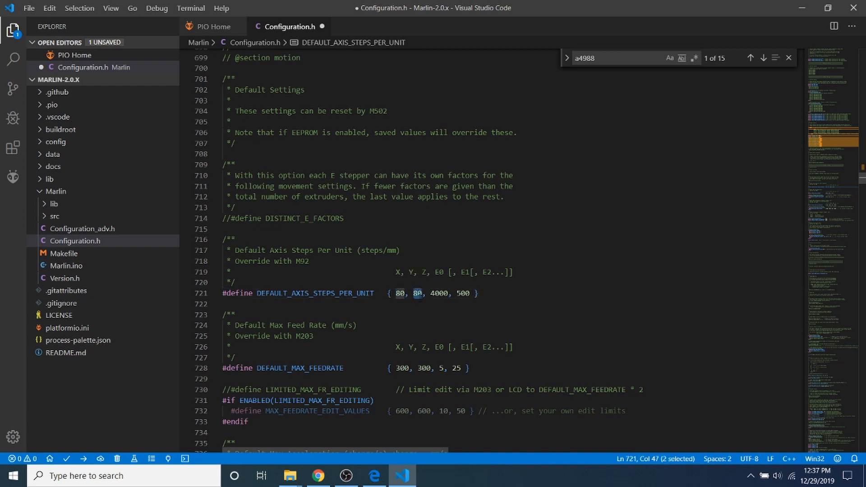
pyautogui.write('160')
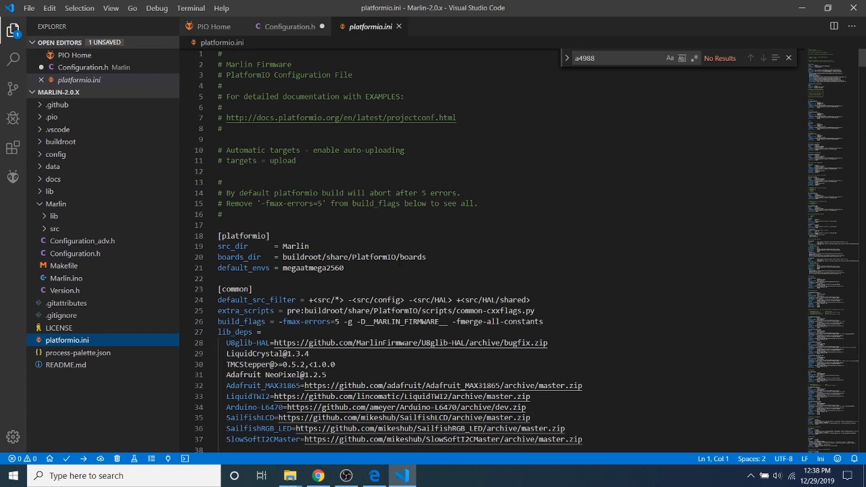
# Replace default_envs megaatmega2560 with LPC1768 and start the PlatformIO build/upload.
pyautogui.click(308, 268)
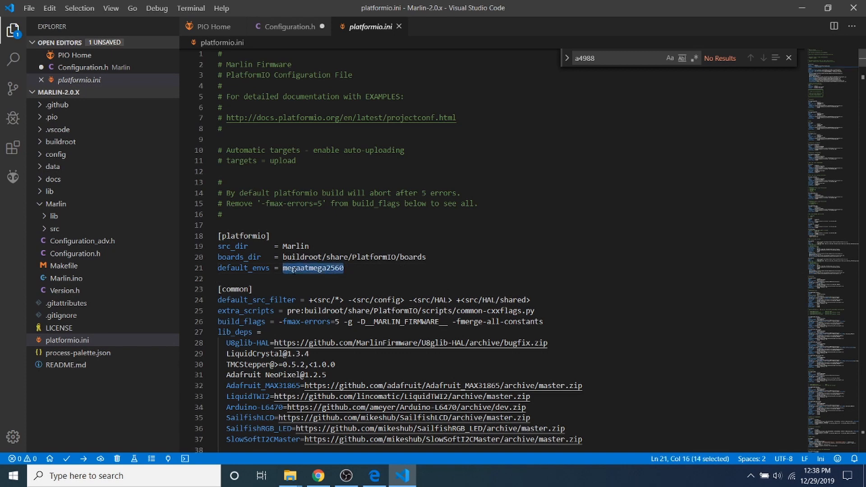
pyautogui.write('LPC1768')
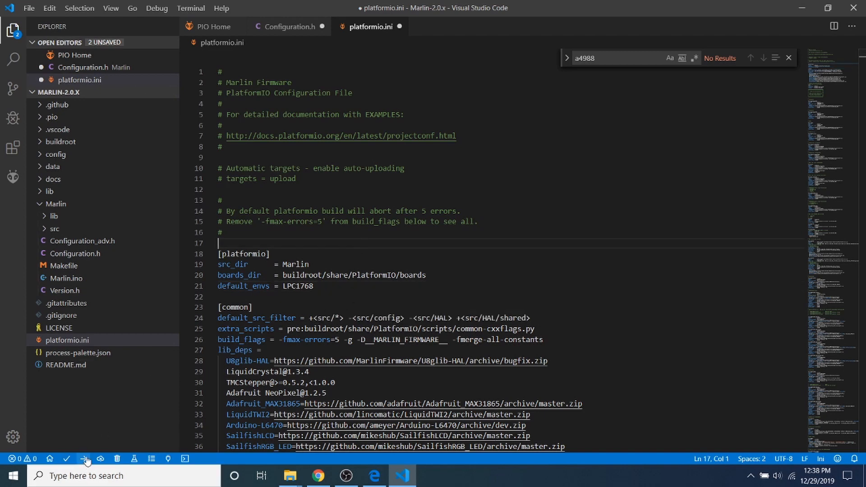
pyautogui.moveTo(86, 460)
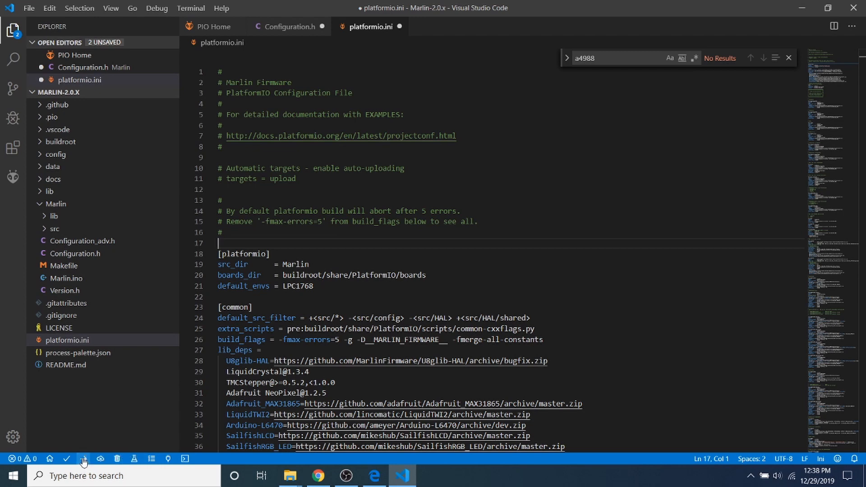
pyautogui.click(84, 458)
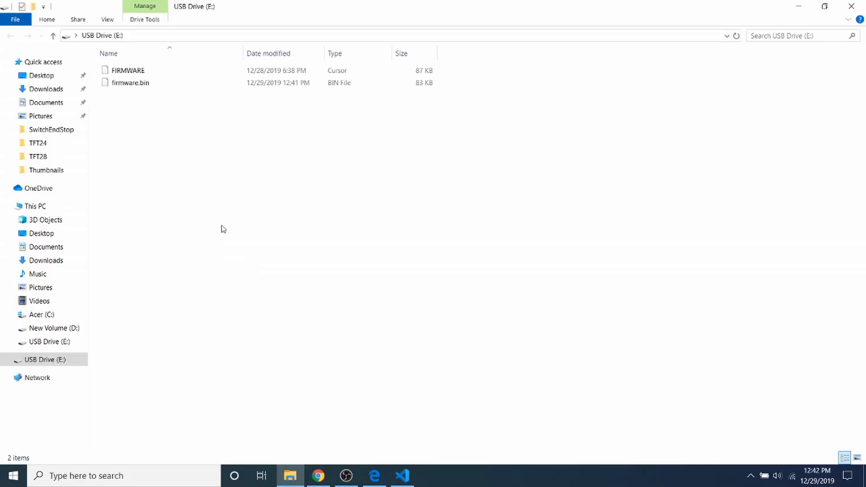
# Check firmware.bin on USB Drive (E:) and confirm SUCCESS in the VS Code terminal.
pyautogui.click(131, 82)
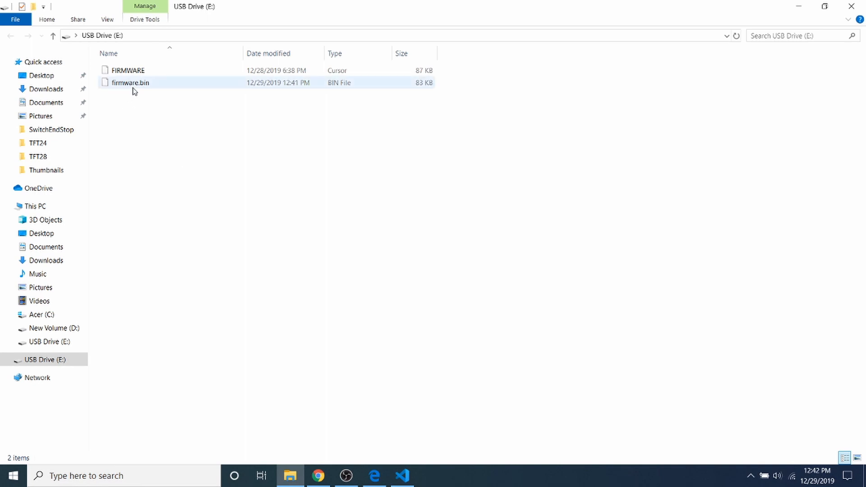
pyautogui.moveTo(134, 91)
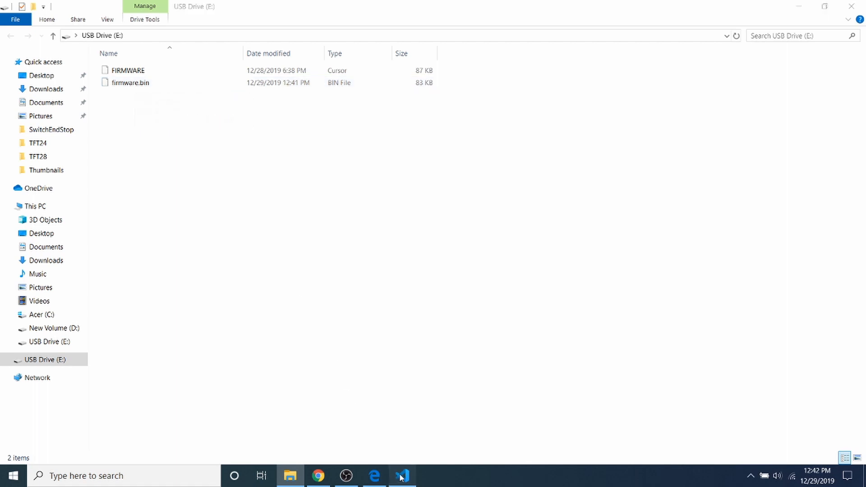
pyautogui.click(403, 476)
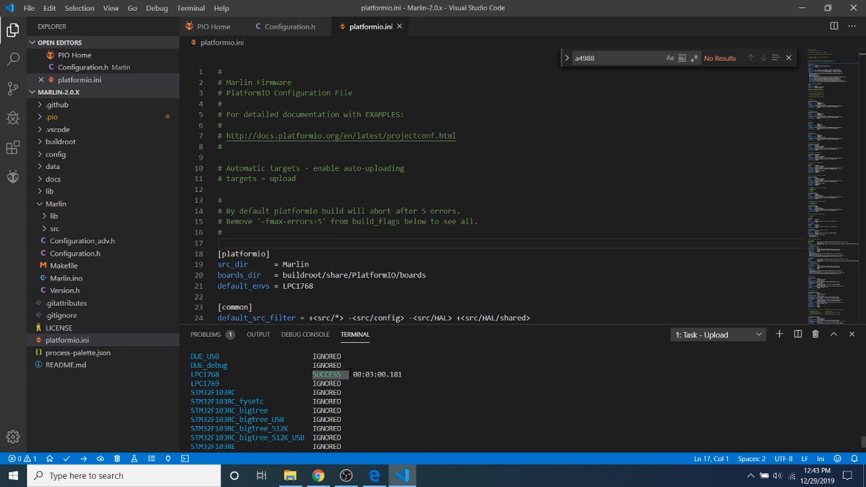
pyautogui.click(290, 477)
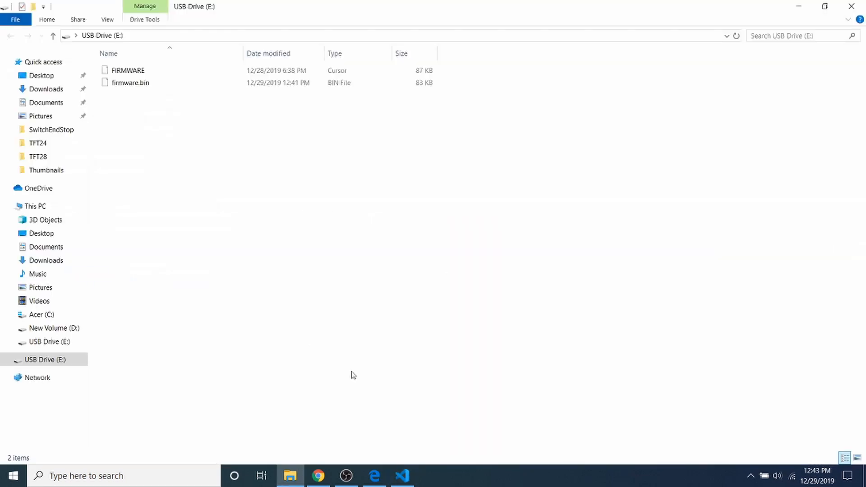
pyautogui.click(402, 476)
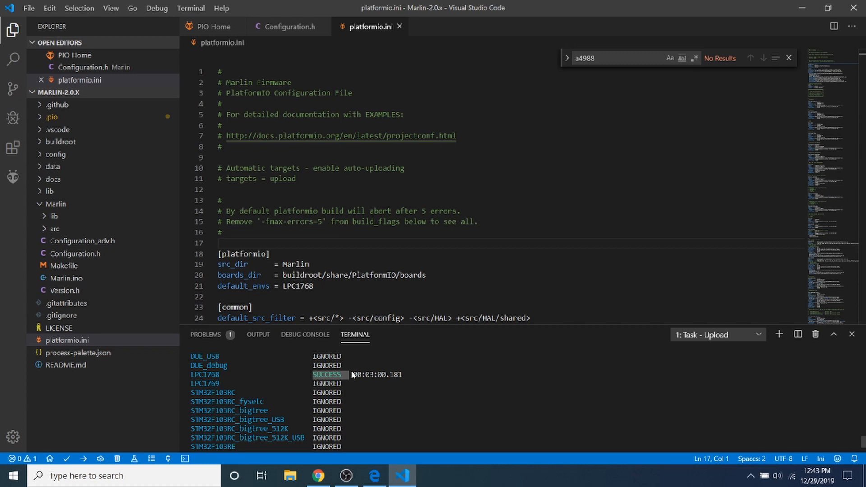
# Reopen the USB drive showing the single renamed FIRMWARE file after flashing.
pyautogui.click(290, 476)
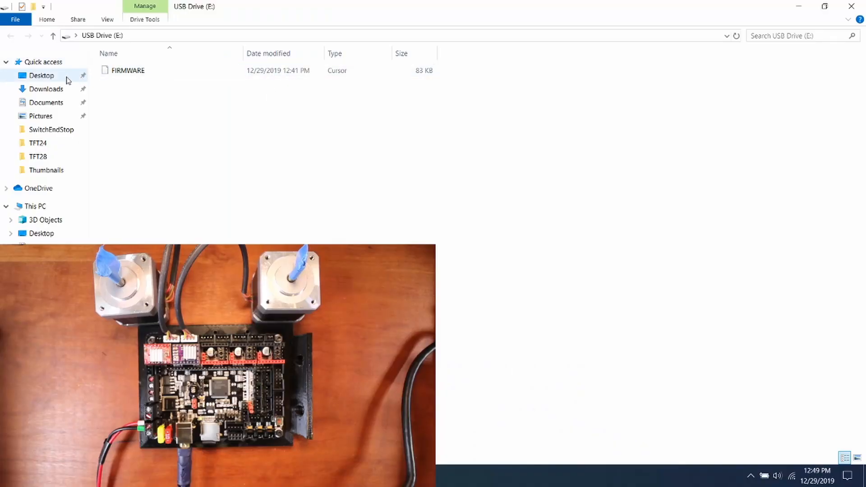
# Launch pronterface from the Desktop's Printrun-win-18Nov2017 folder.
pyautogui.click(42, 76)
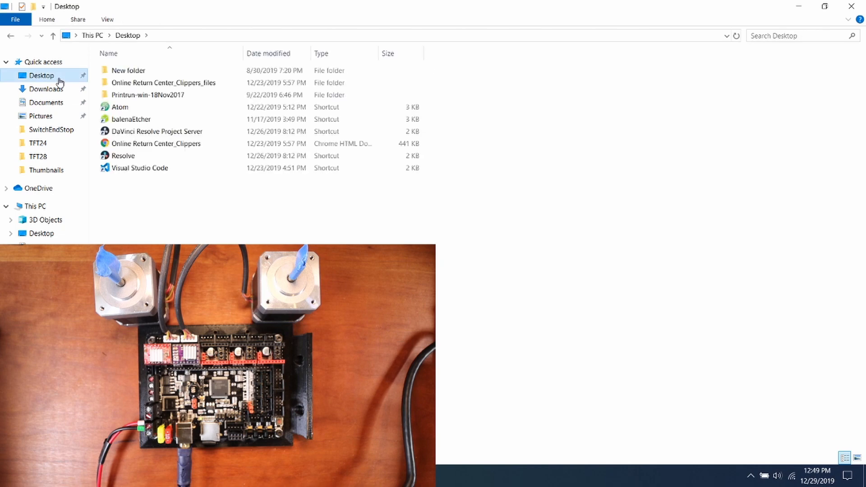
pyautogui.moveTo(132, 97)
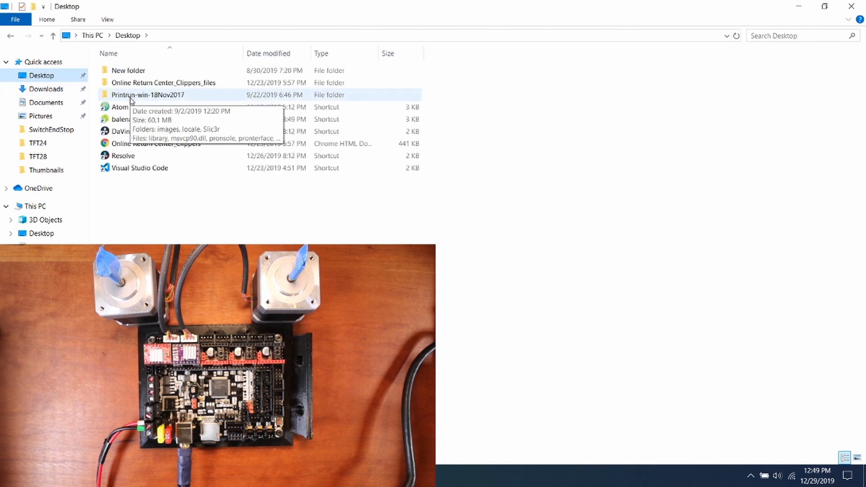
pyautogui.doubleClick(148, 95)
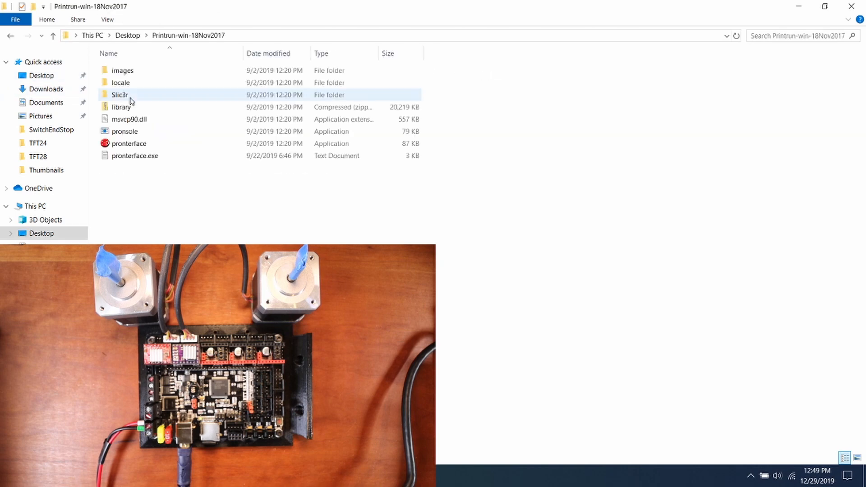
pyautogui.click(128, 144)
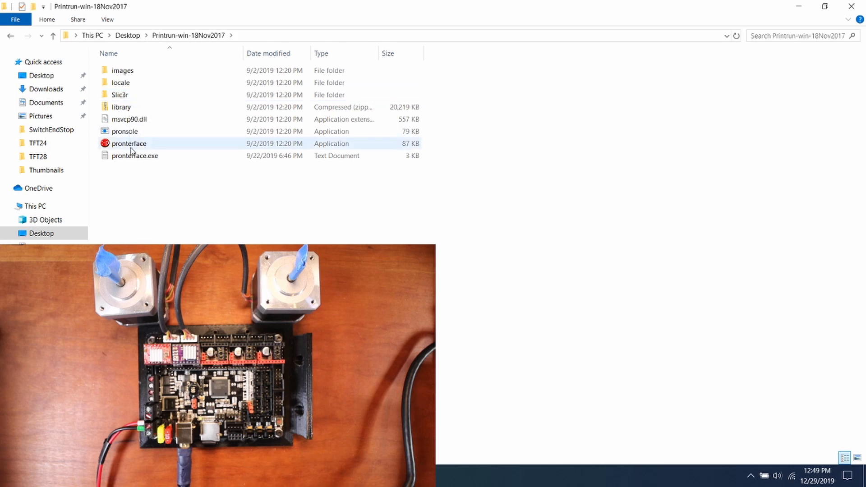
pyautogui.doubleClick(128, 143)
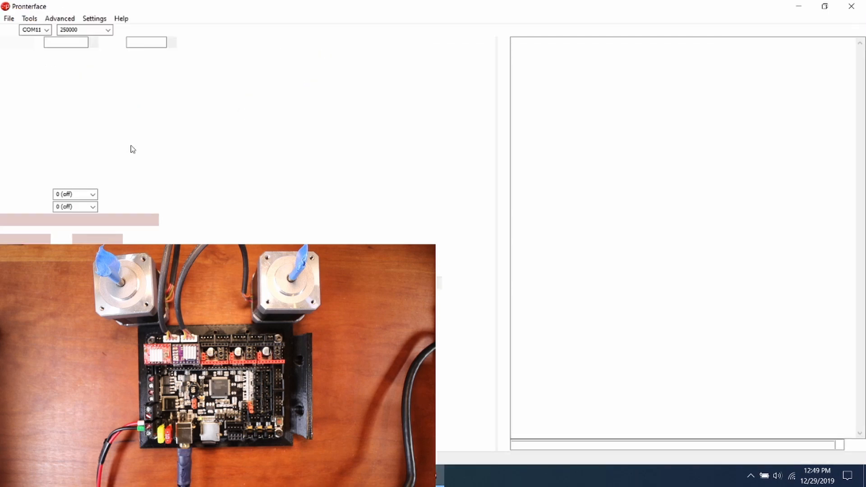
# Connect to the printer on COM11 at 250000 baud so the log shows it online.
pyautogui.click(128, 30)
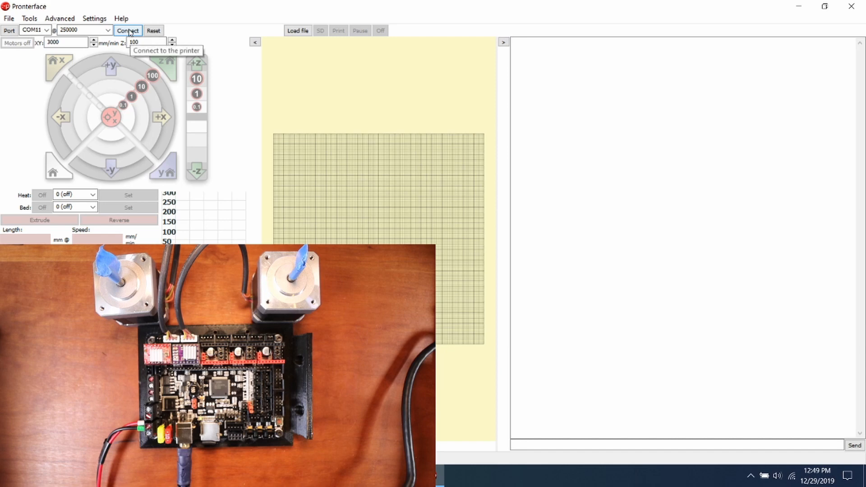
pyautogui.click(128, 31)
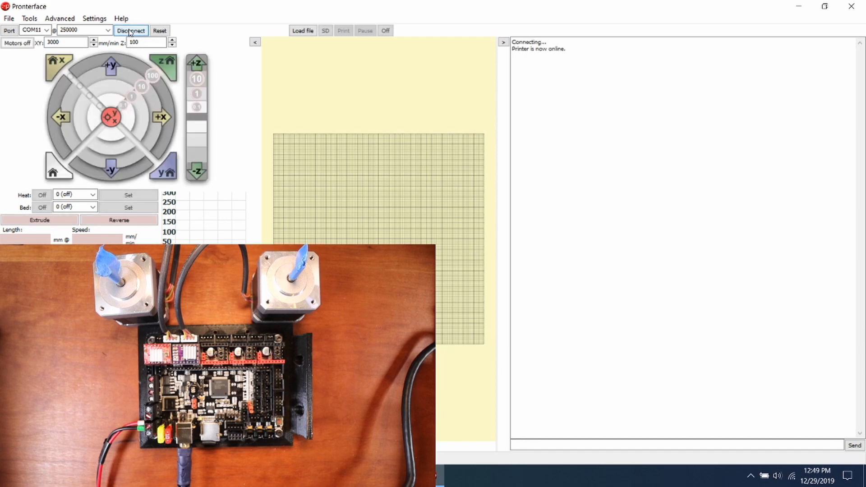